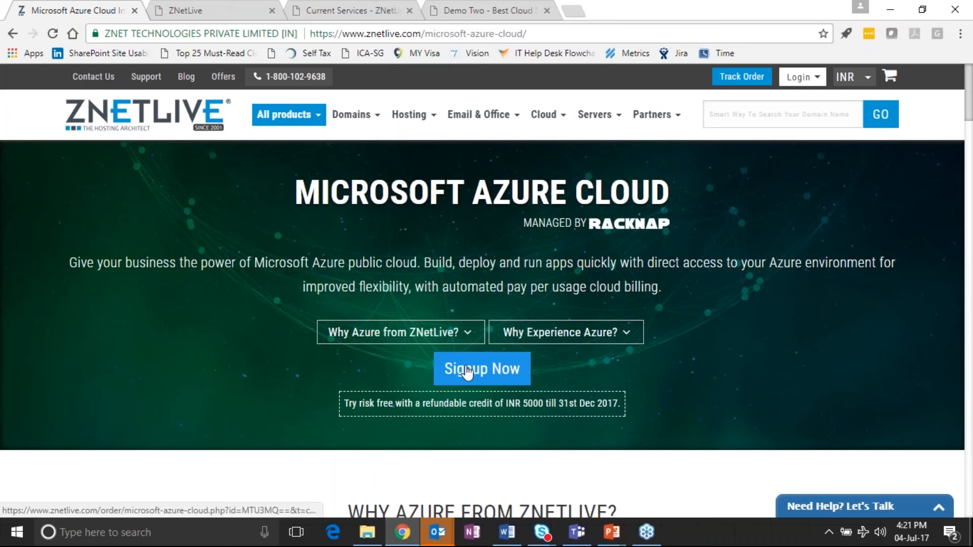
{"action": "mouse_move", "coordinate": [414, 255]}
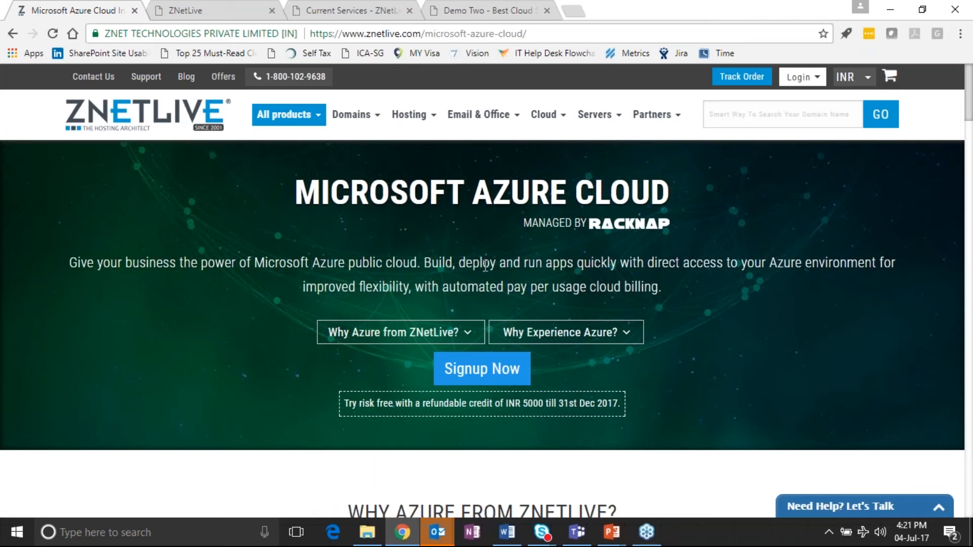
Begin the Microsoft Azure Cloud subscription via Signup Now.
{"action": "left_click", "coordinate": [482, 368]}
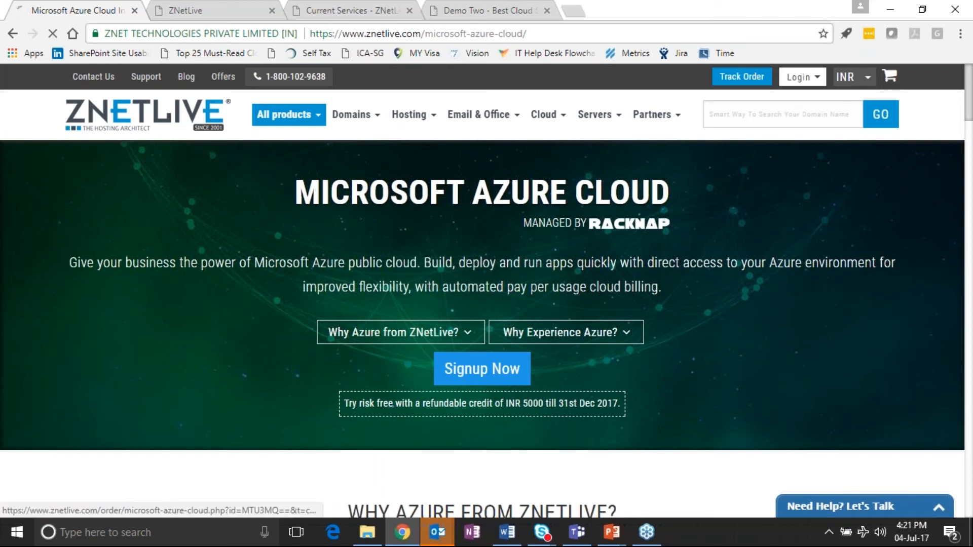
Log in with the saved 'nitesh' email and password to continue the Azure order.
{"action": "left_click", "coordinate": [481, 369]}
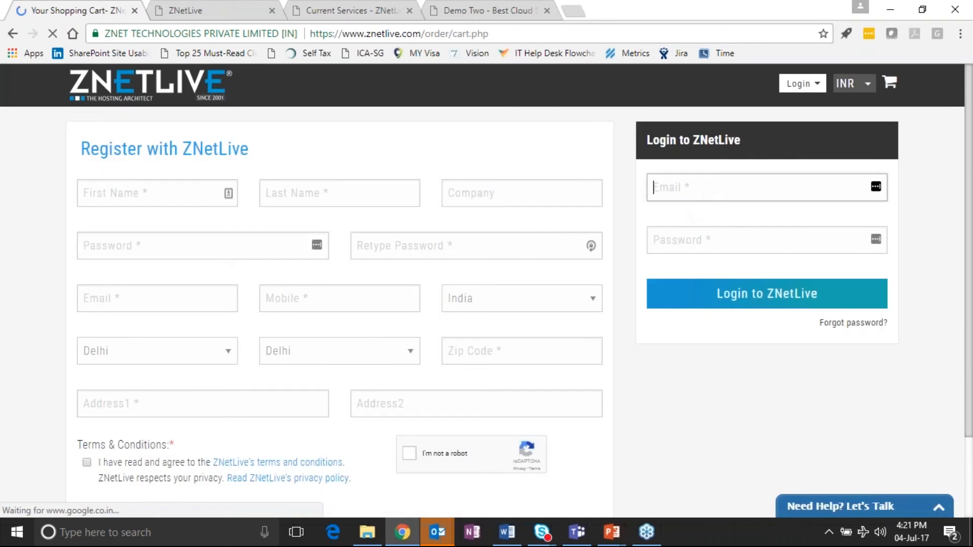
{"action": "type", "text": "nitesh"}
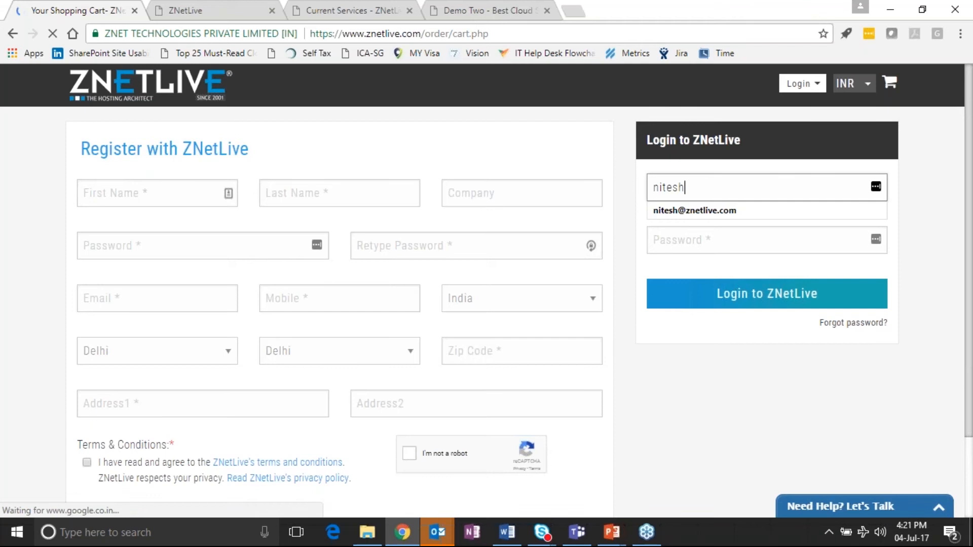
{"action": "left_click", "coordinate": [693, 211]}
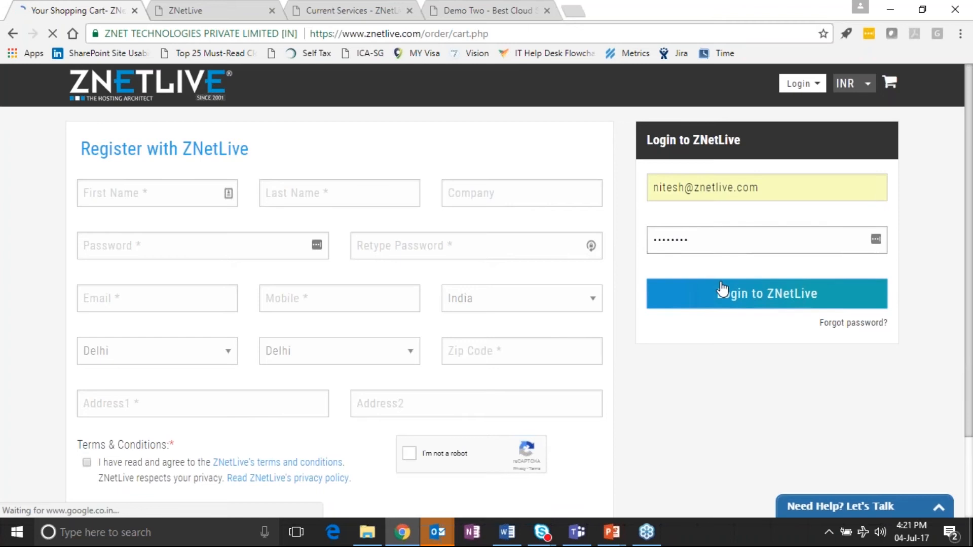
{"action": "left_click", "coordinate": [766, 292]}
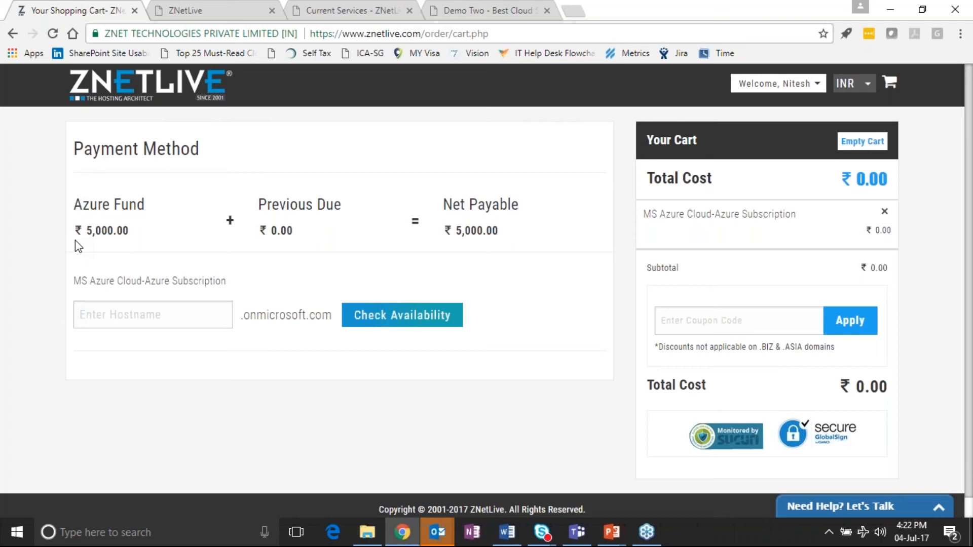
{"action": "mouse_move", "coordinate": [90, 238]}
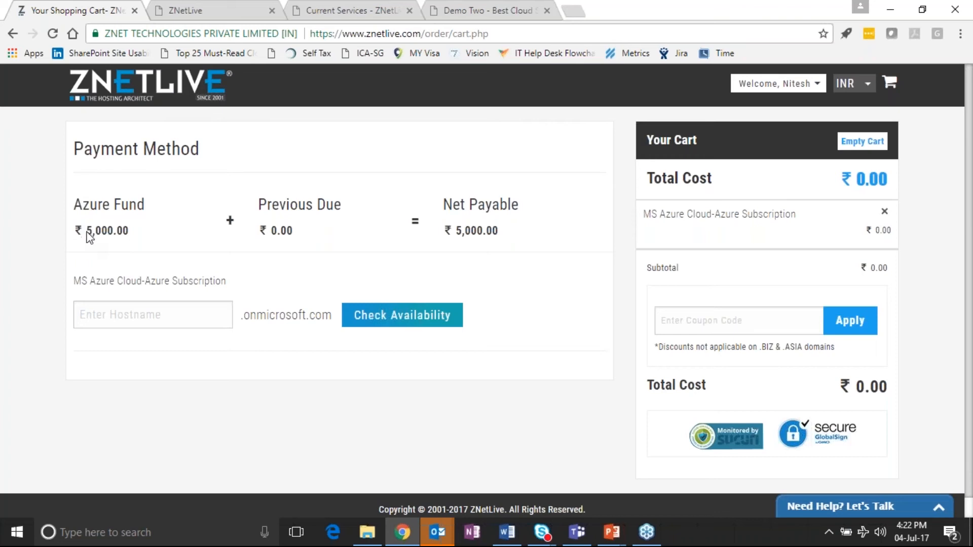
{"action": "double_click", "coordinate": [106, 230]}
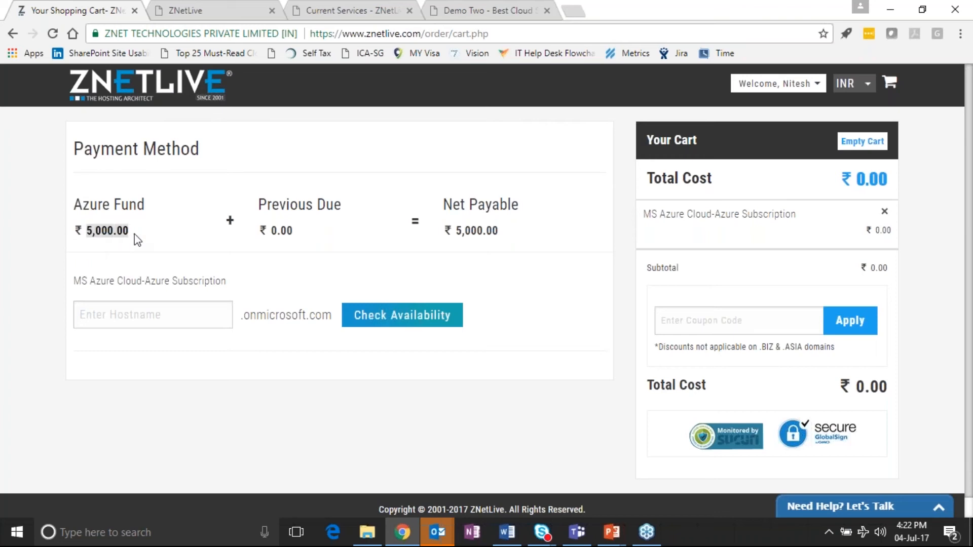
{"action": "left_click", "coordinate": [153, 314]}
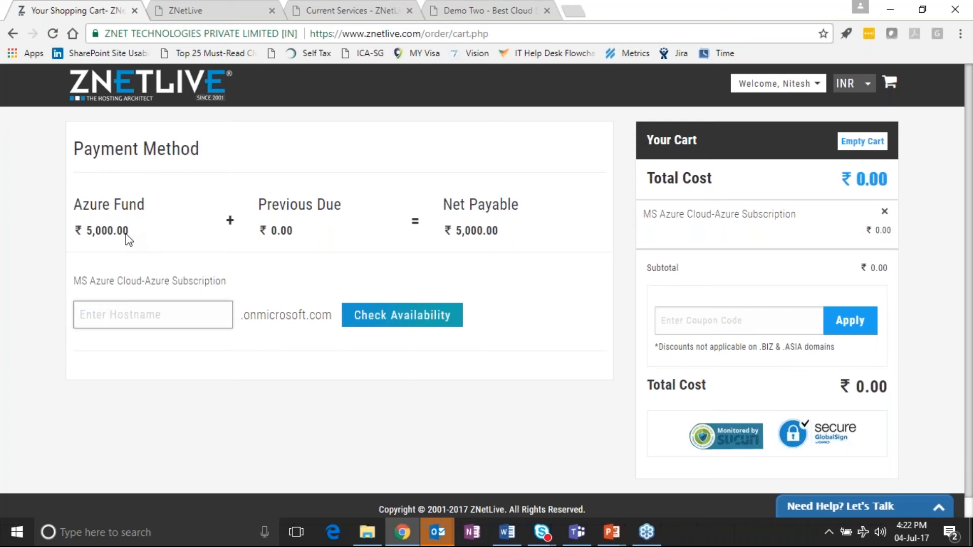
{"action": "mouse_move", "coordinate": [117, 223]}
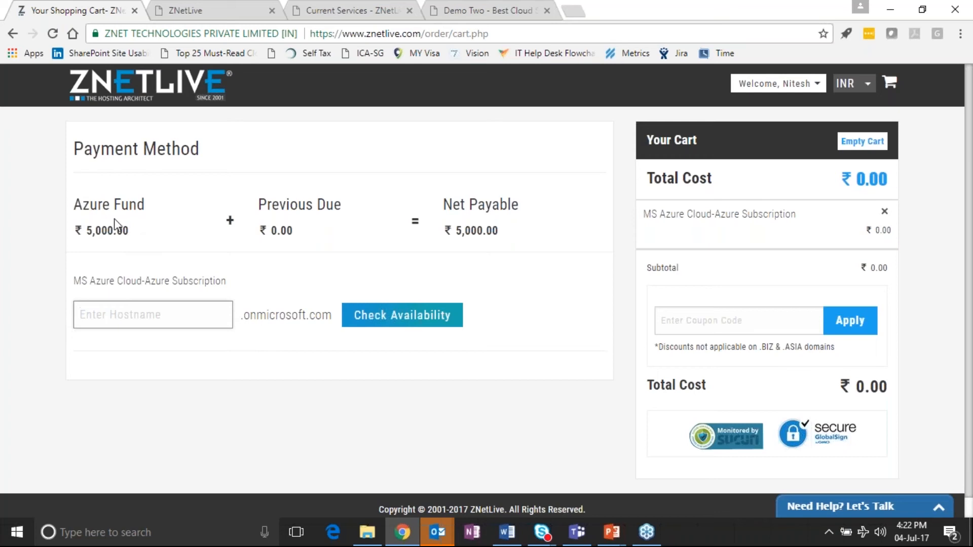
{"action": "mouse_move", "coordinate": [157, 118]}
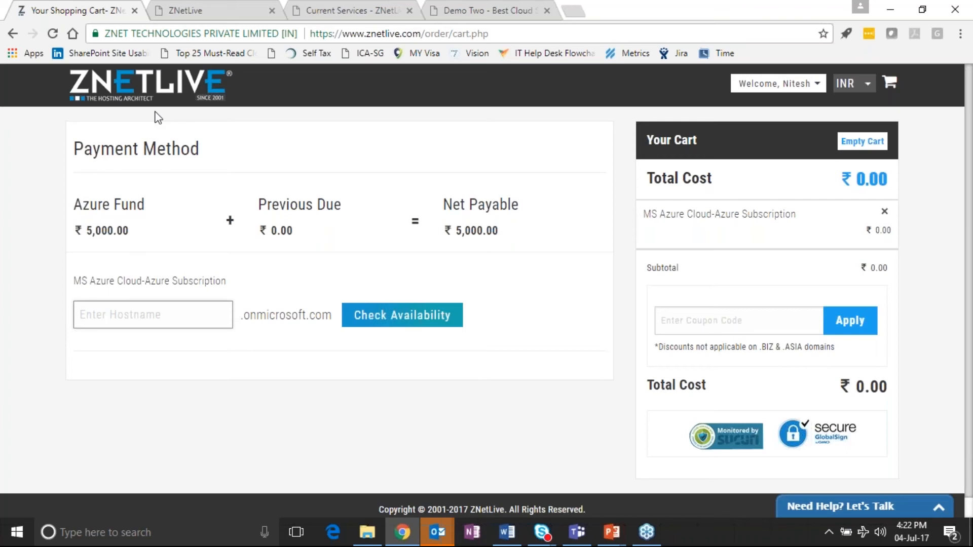
{"action": "left_click", "coordinate": [153, 314]}
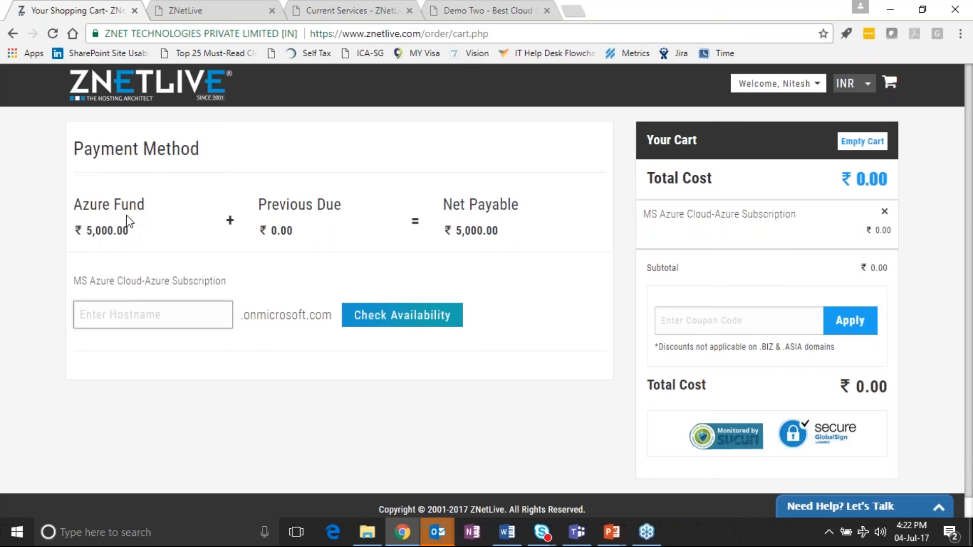
{"action": "mouse_move", "coordinate": [116, 226]}
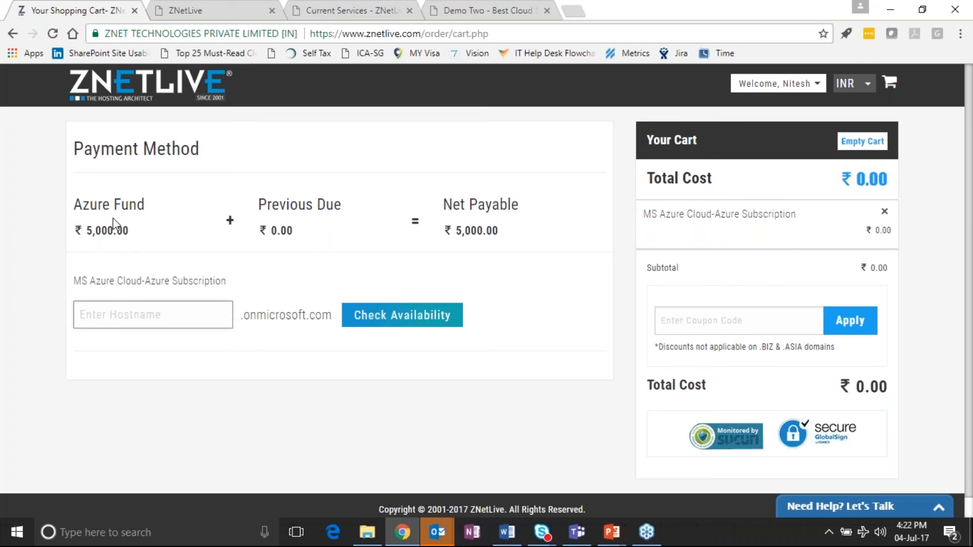
{"action": "left_click", "coordinate": [153, 315]}
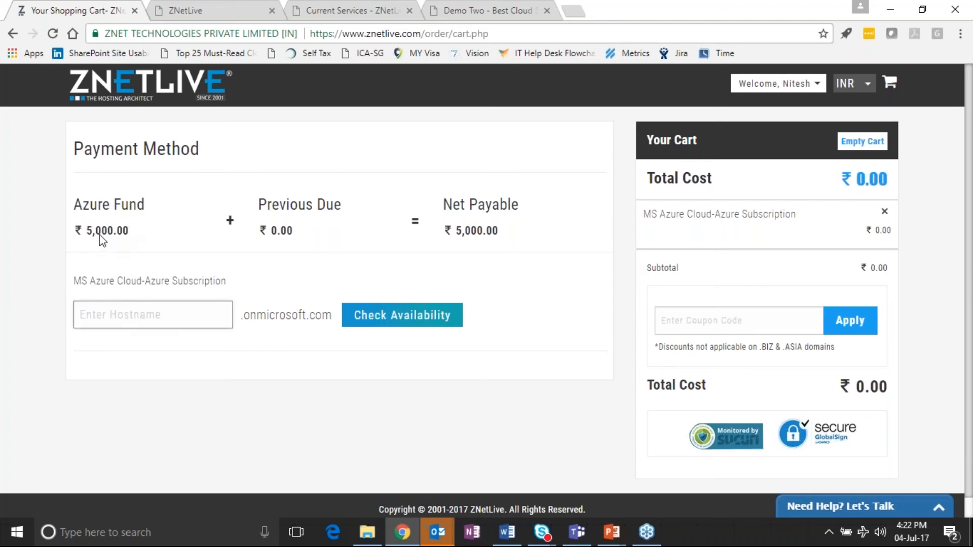
{"action": "mouse_move", "coordinate": [228, 171]}
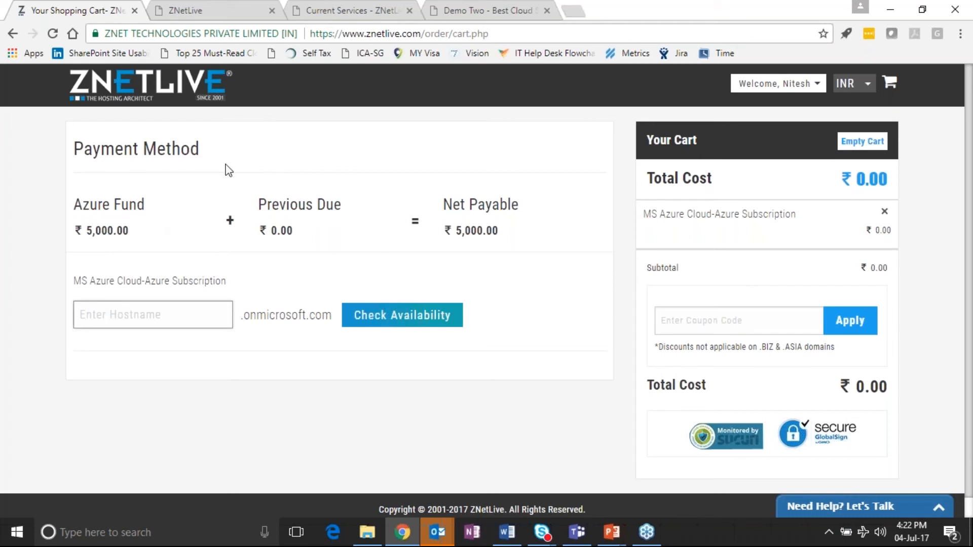
{"action": "mouse_move", "coordinate": [189, 171]}
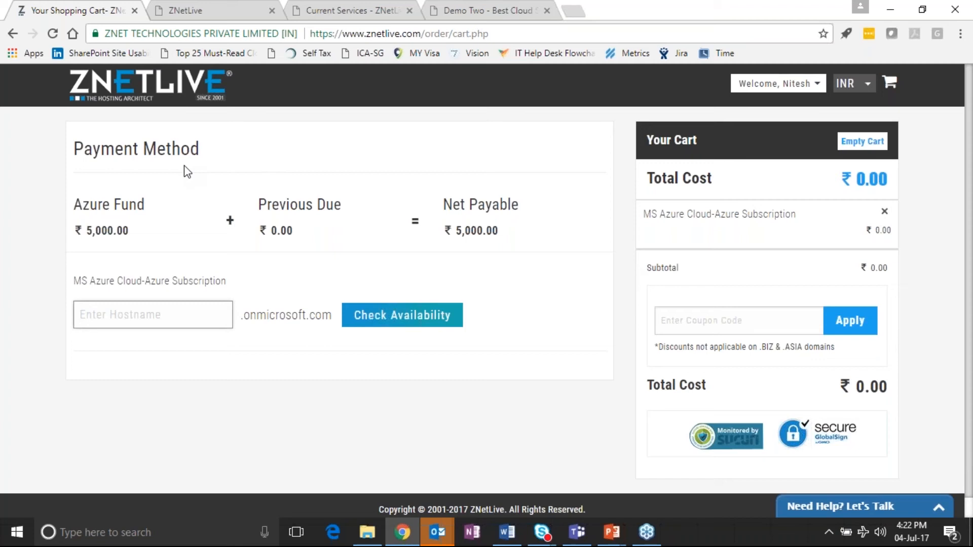
Enter hostname webinar12 and confirm webinar12.onmicrosoft.com is available.
{"action": "type", "text": "webinar"}
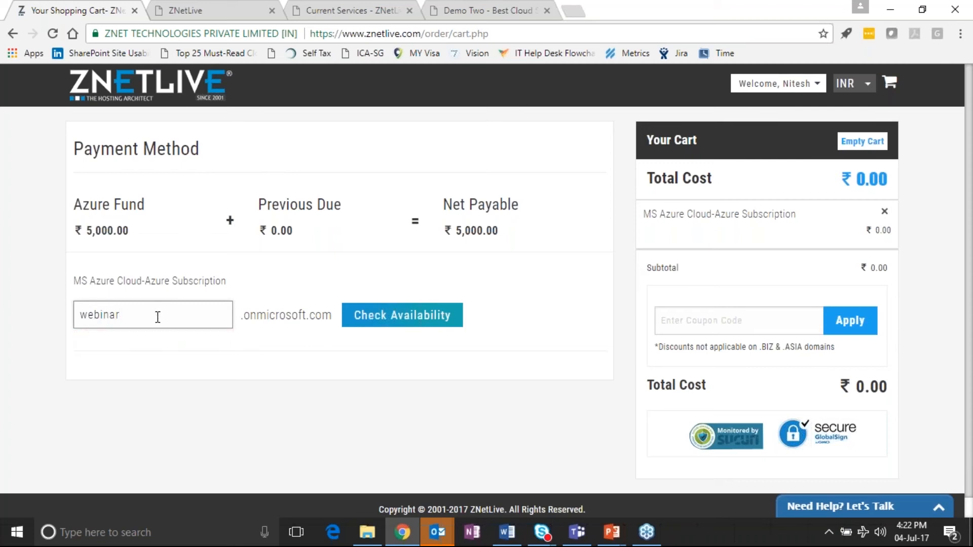
{"action": "left_click", "coordinate": [402, 315]}
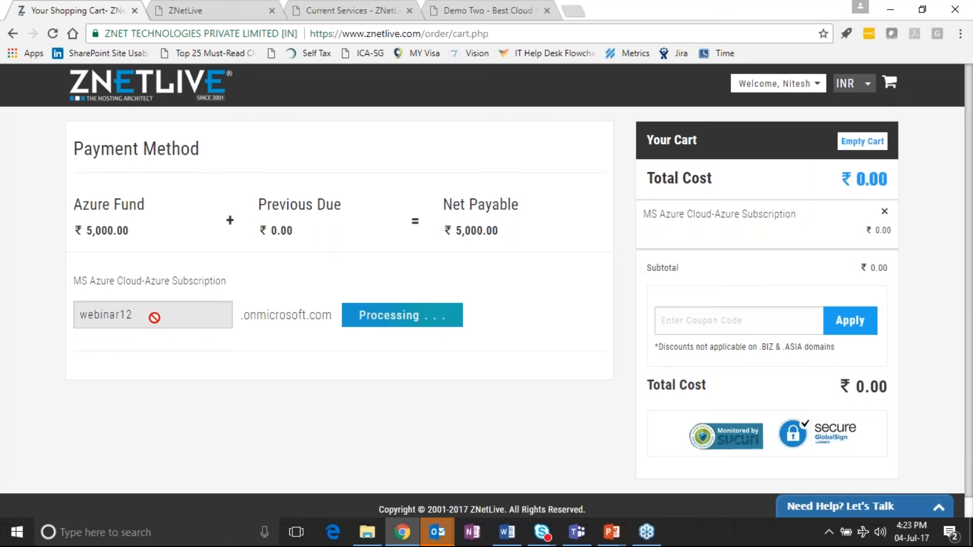
{"action": "left_click", "coordinate": [401, 315]}
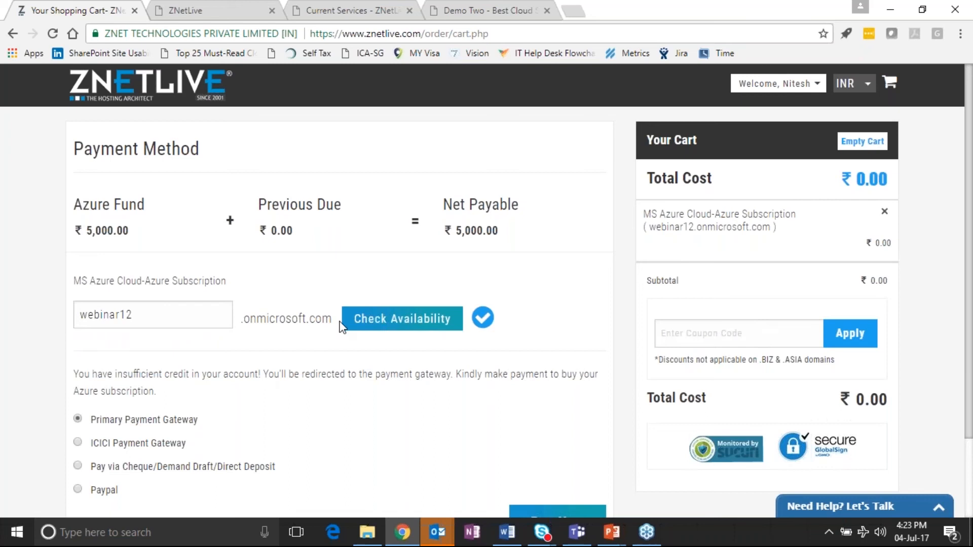
{"action": "mouse_move", "coordinate": [492, 323]}
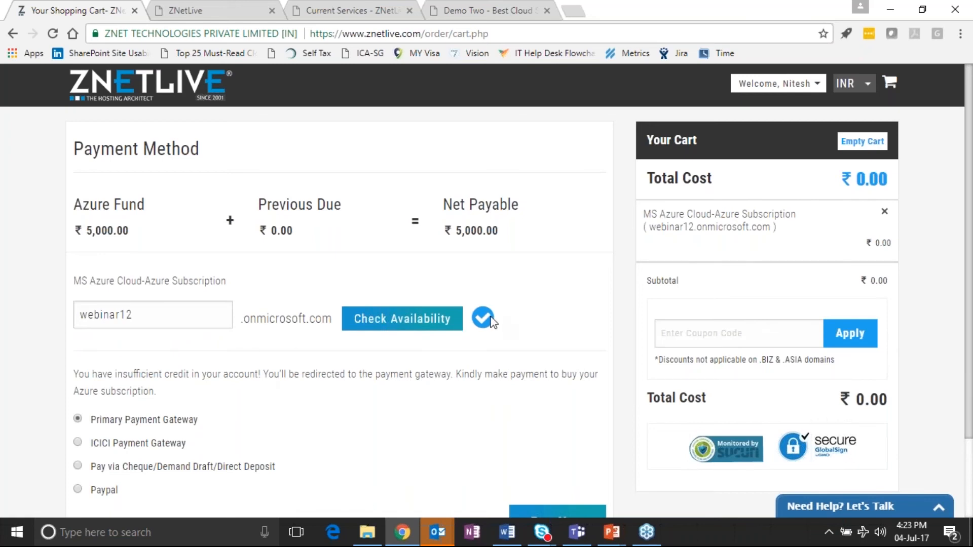
{"action": "mouse_move", "coordinate": [463, 325]}
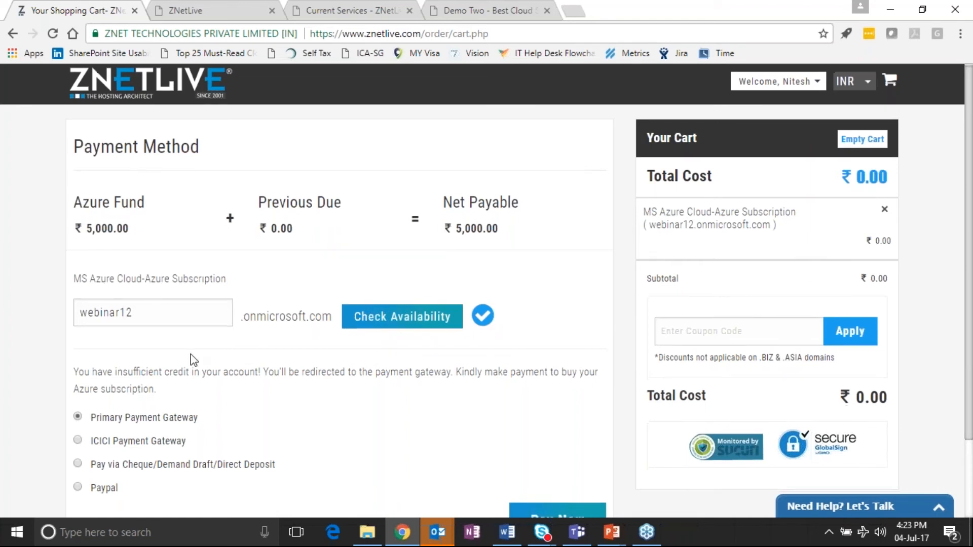
{"action": "scroll", "scroll_direction": "down", "scroll_amount": 3}
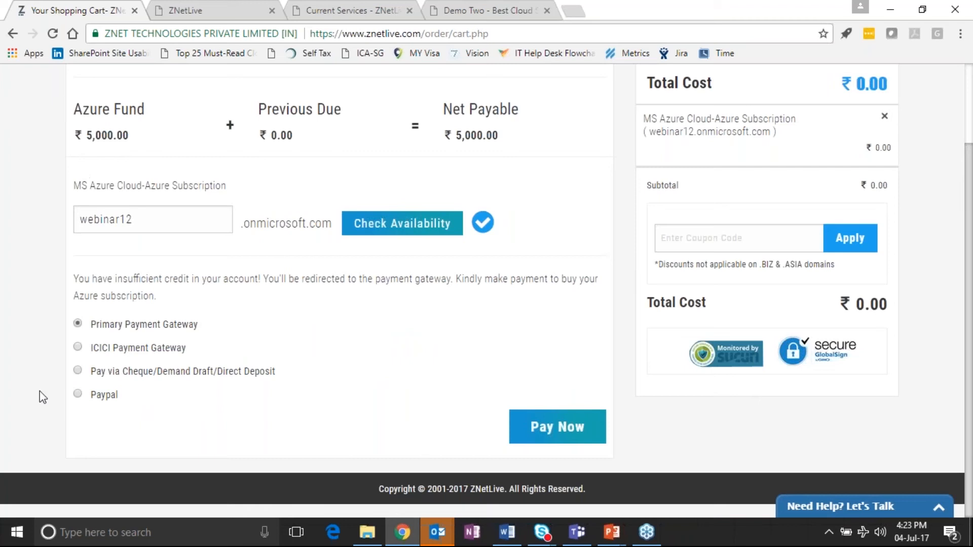
{"action": "scroll", "scroll_direction": "down", "scroll_amount": 3}
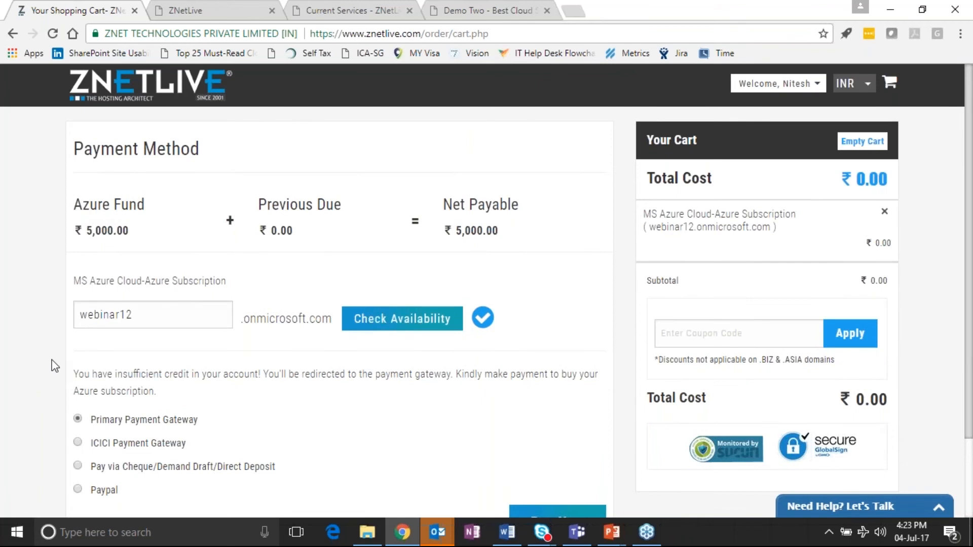
{"action": "mouse_move", "coordinate": [537, 375]}
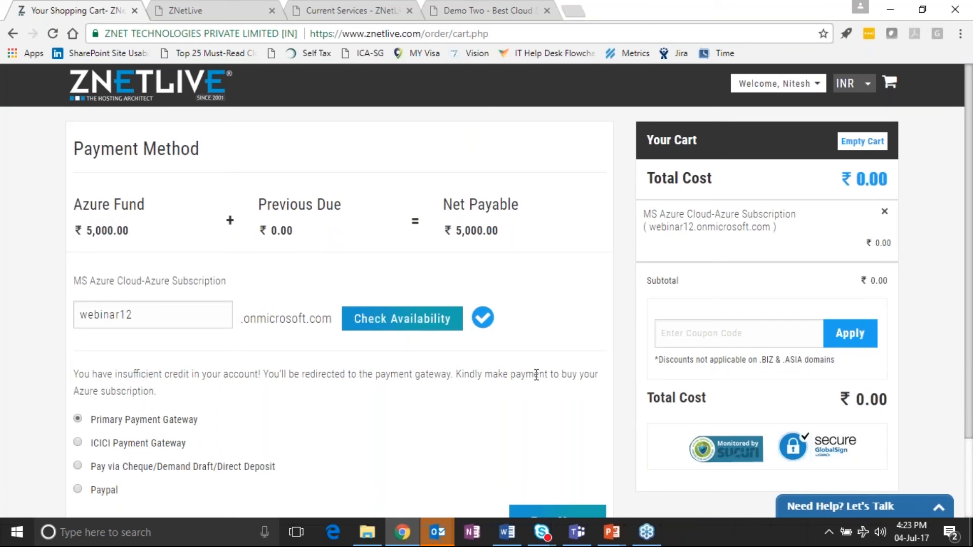
{"action": "scroll", "scroll_direction": "down", "scroll_amount": 3}
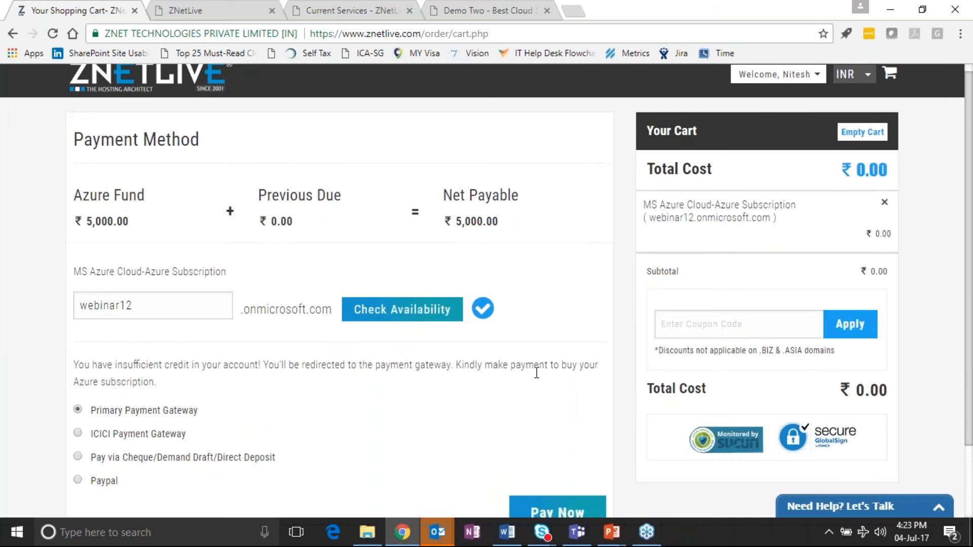
{"action": "scroll", "scroll_direction": "down", "scroll_amount": 3}
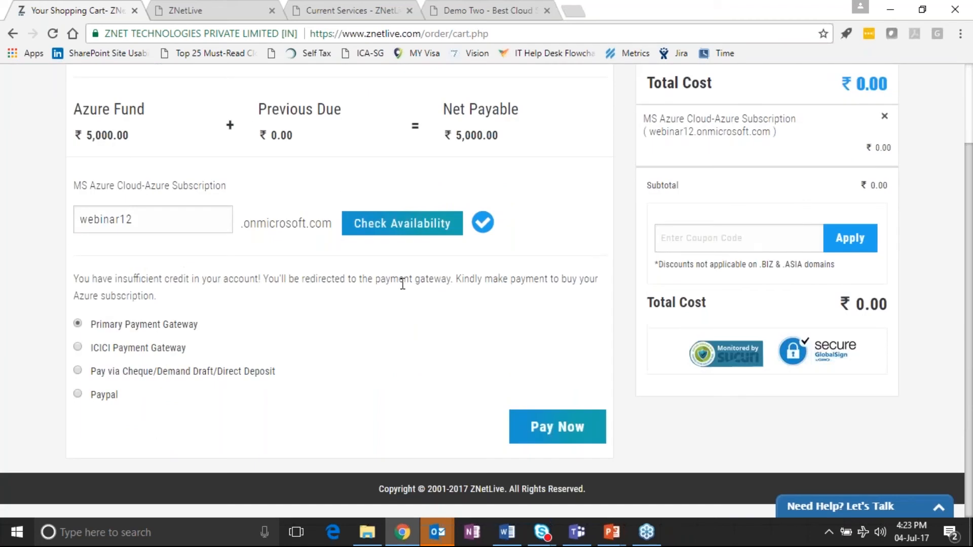
{"action": "scroll", "scroll_direction": "down", "scroll_amount": 3}
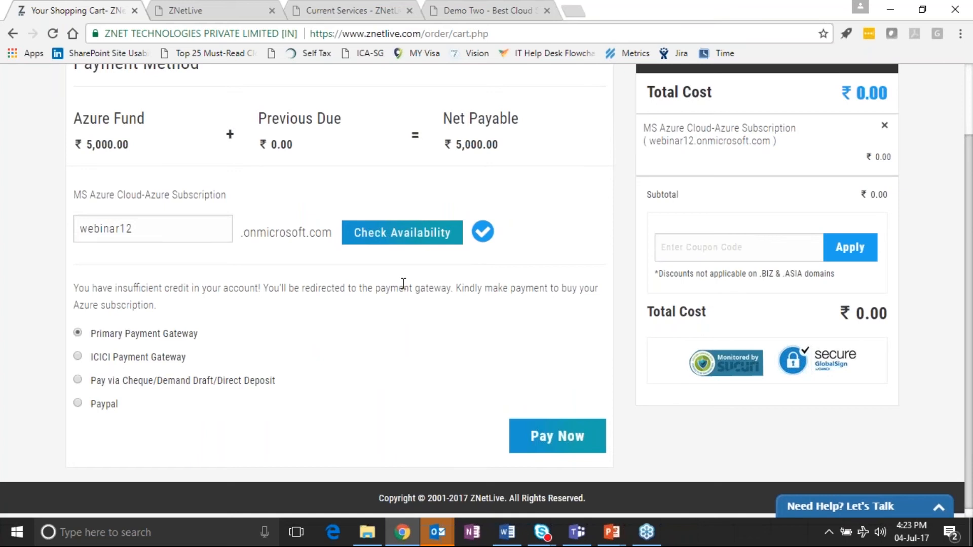
{"action": "scroll", "scroll_direction": "up", "scroll_amount": 3}
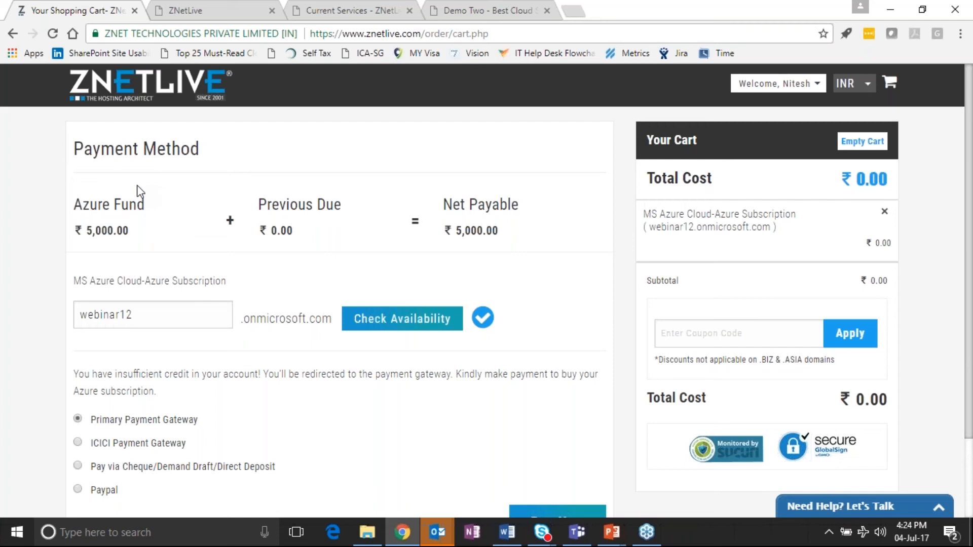
{"action": "mouse_move", "coordinate": [346, 196]}
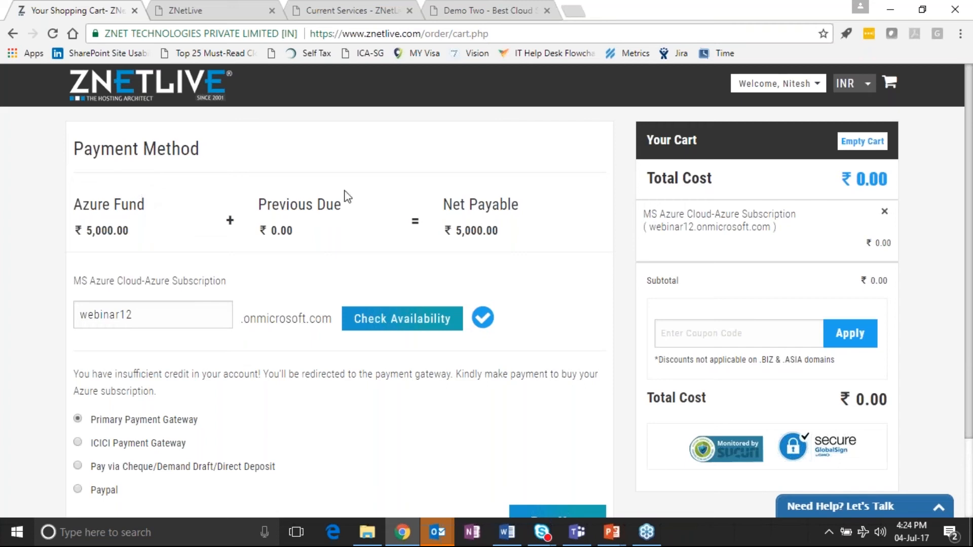
{"action": "mouse_move", "coordinate": [287, 210]}
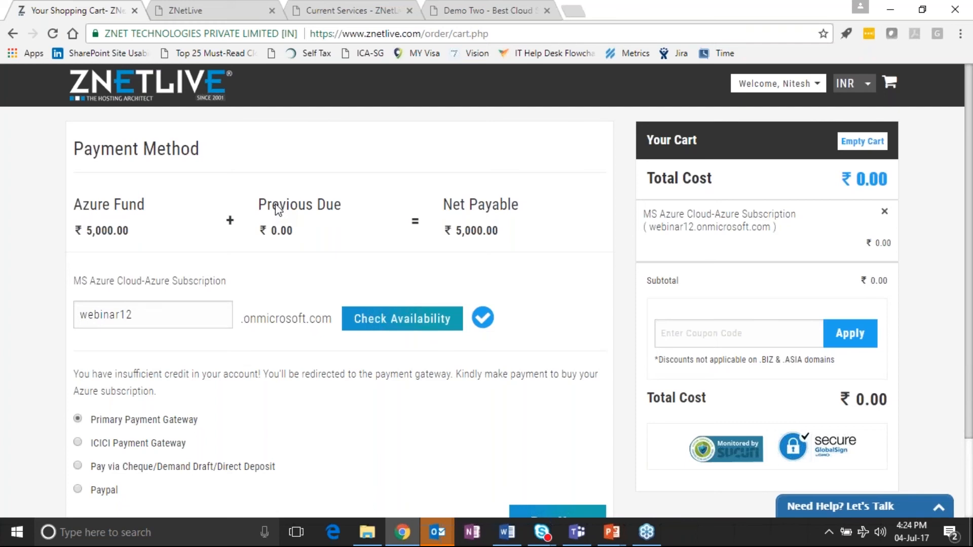
{"action": "mouse_move", "coordinate": [362, 290]}
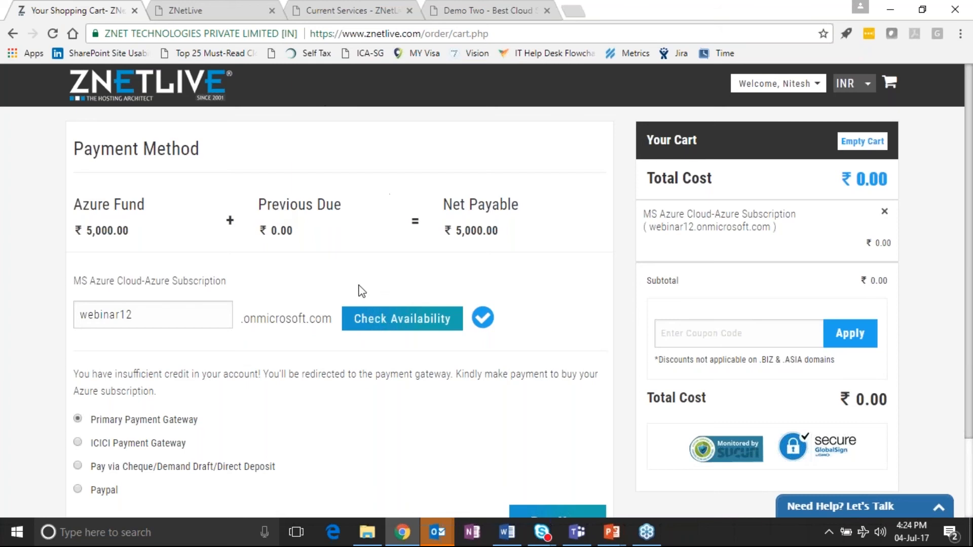
Show the Welcome account menu with domains, services, renewals and tickets.
{"action": "left_click", "coordinate": [153, 314]}
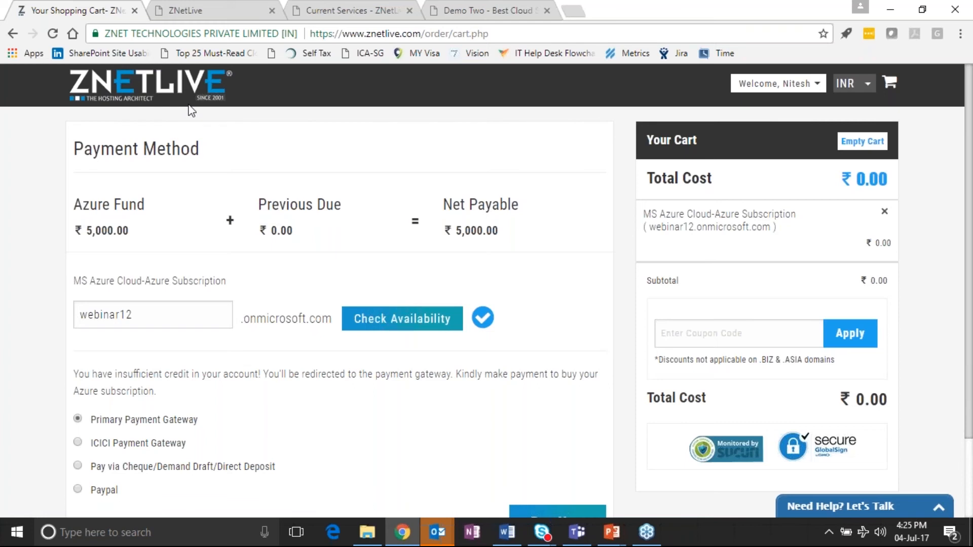
{"action": "mouse_move", "coordinate": [122, 207]}
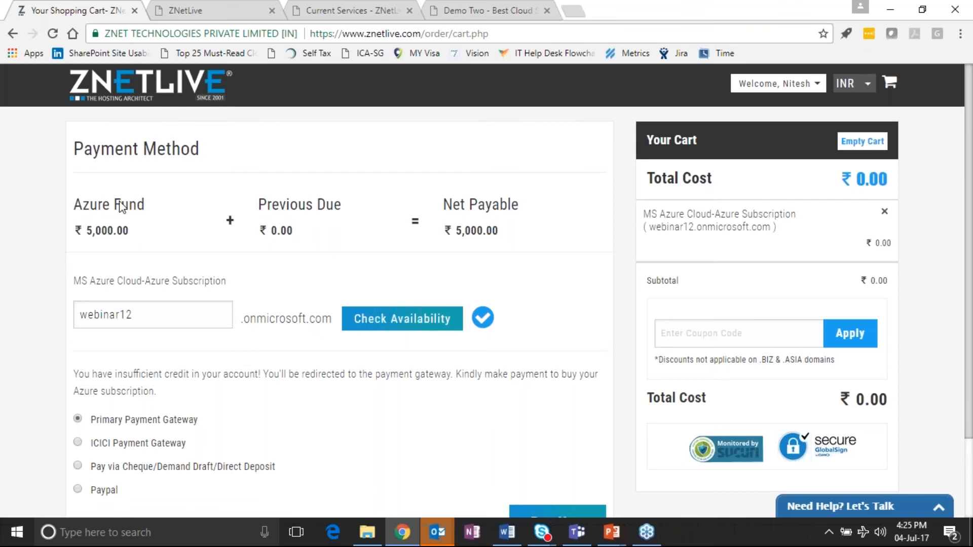
{"action": "mouse_move", "coordinate": [750, 322]}
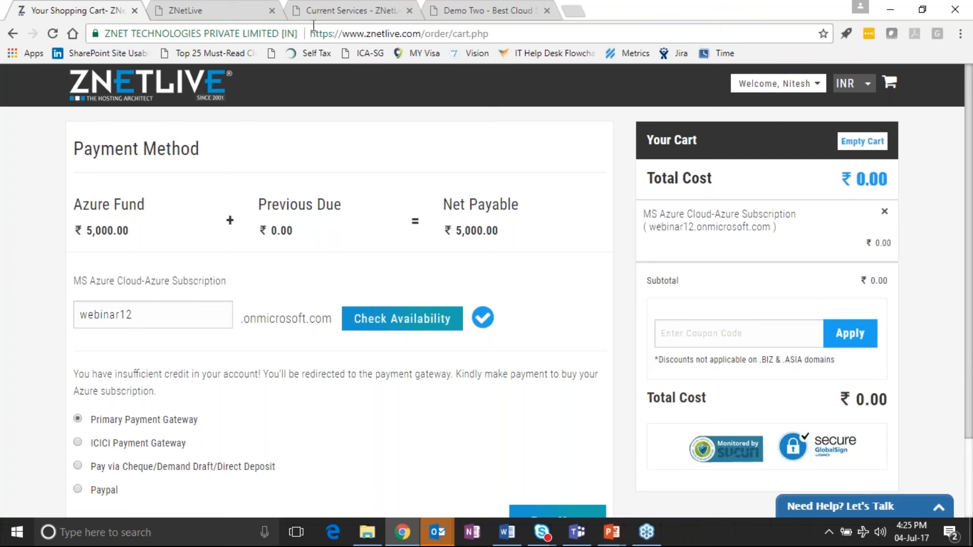
{"action": "left_click", "coordinate": [778, 83]}
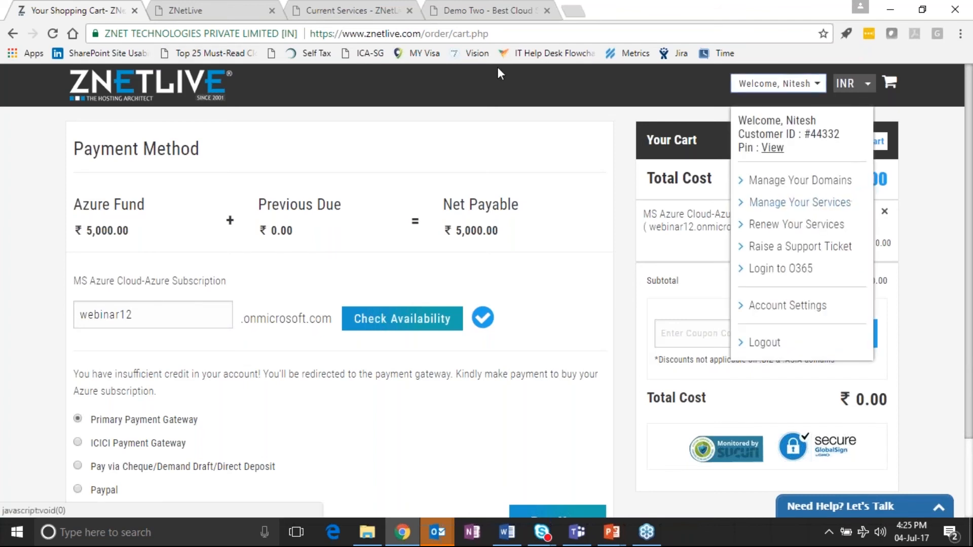
Switch to the Current Services Usage Info for the Azure subscription.
{"action": "left_click", "coordinate": [351, 10]}
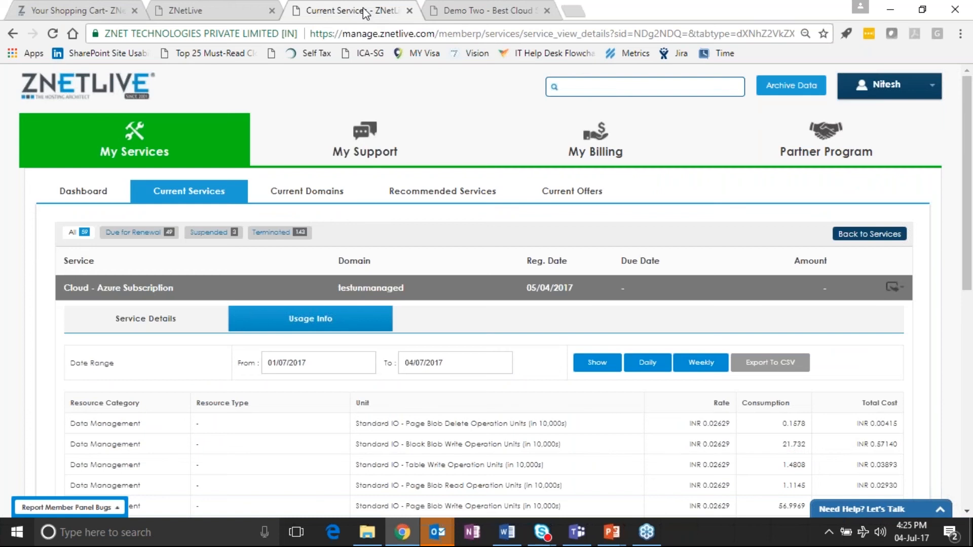
{"action": "mouse_move", "coordinate": [901, 114]}
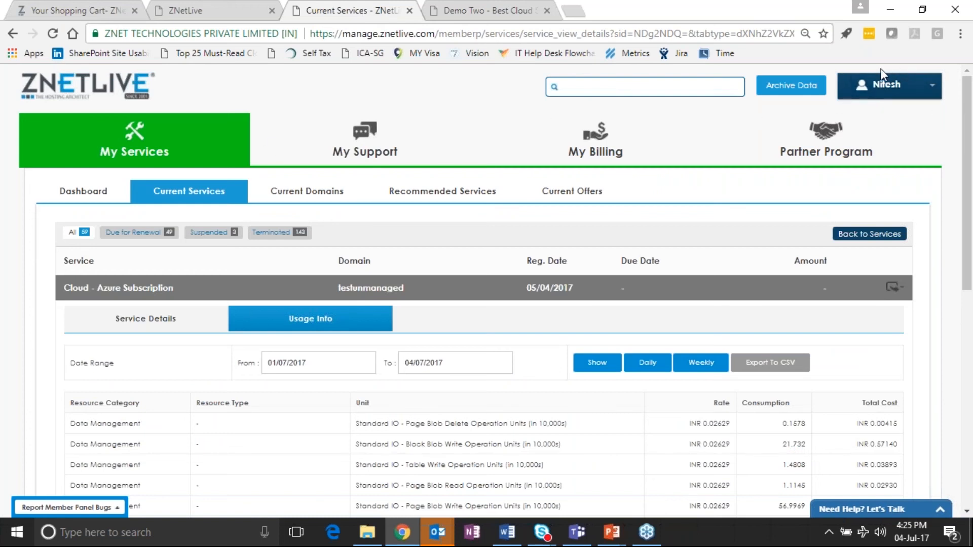
{"action": "left_click", "coordinate": [888, 84]}
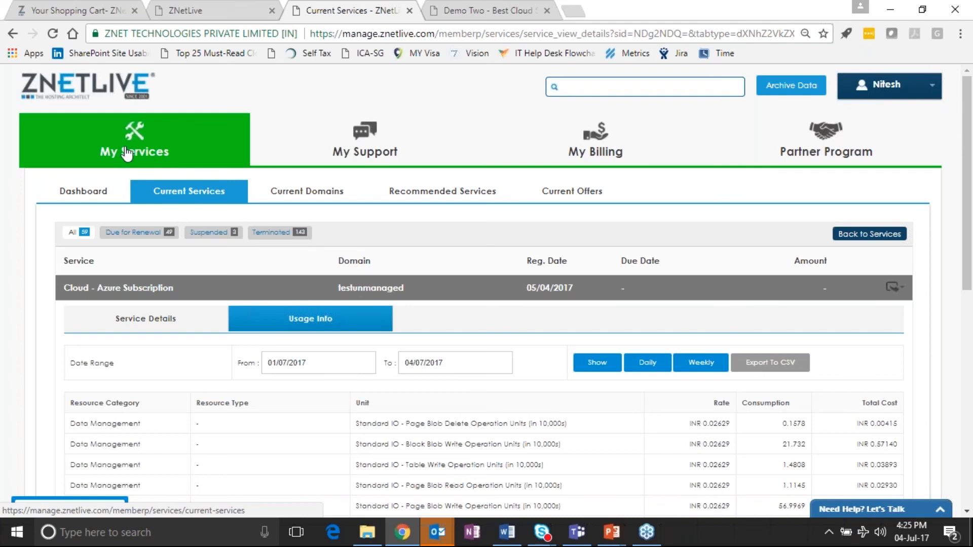
{"action": "mouse_move", "coordinate": [149, 163]}
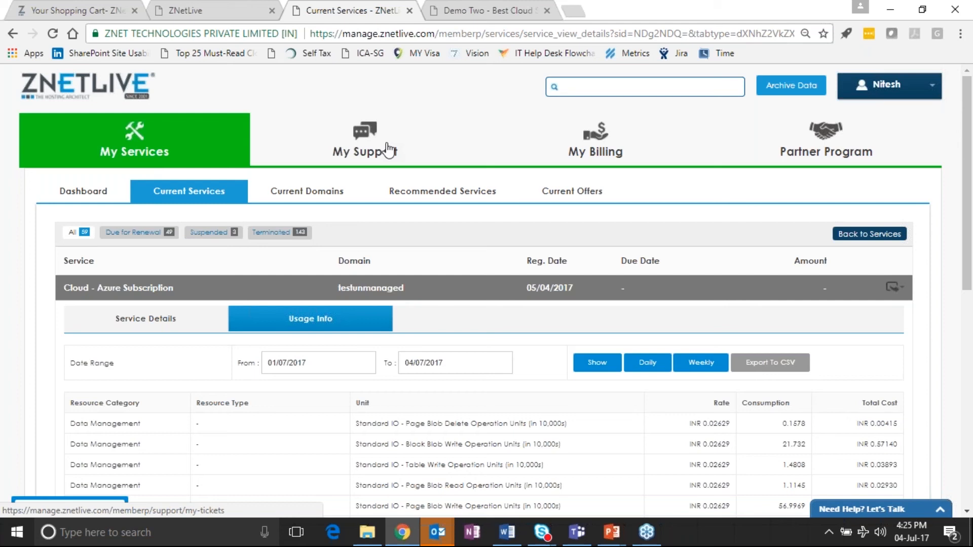
{"action": "mouse_move", "coordinate": [603, 156]}
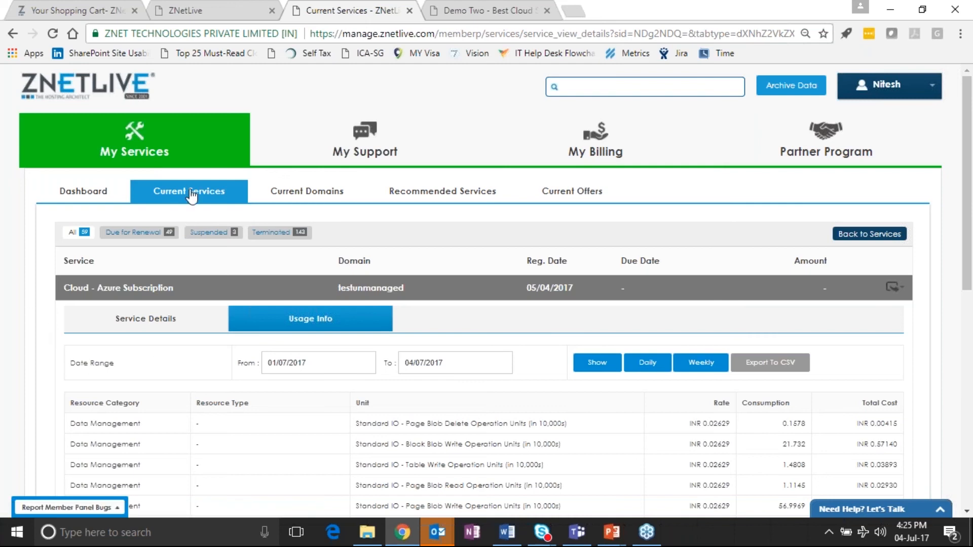
{"action": "mouse_move", "coordinate": [369, 298]}
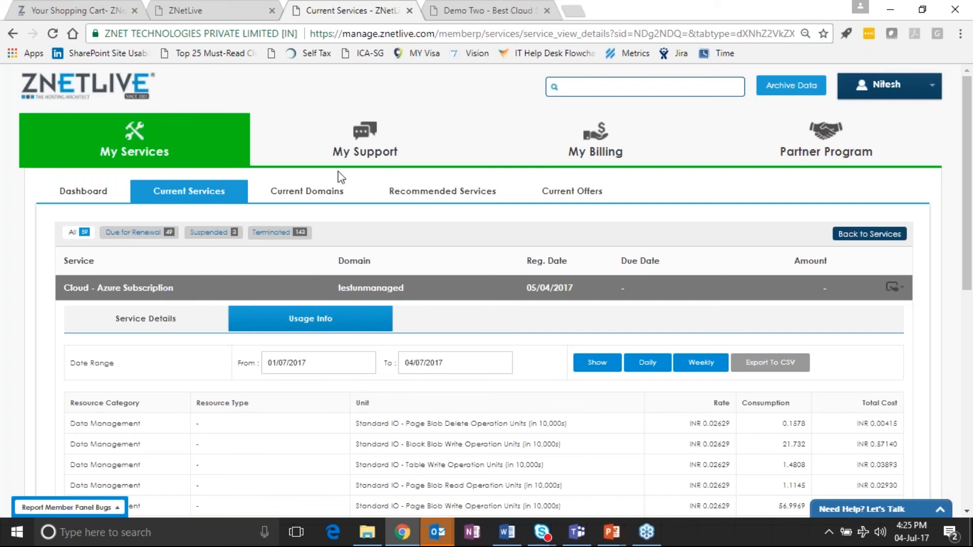
{"action": "left_click", "coordinate": [889, 84]}
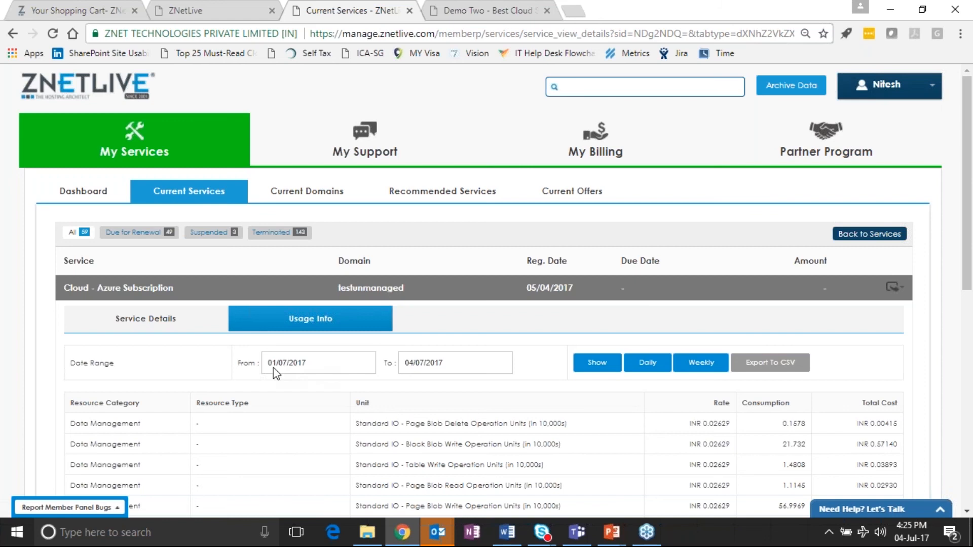
{"action": "mouse_move", "coordinate": [218, 381]}
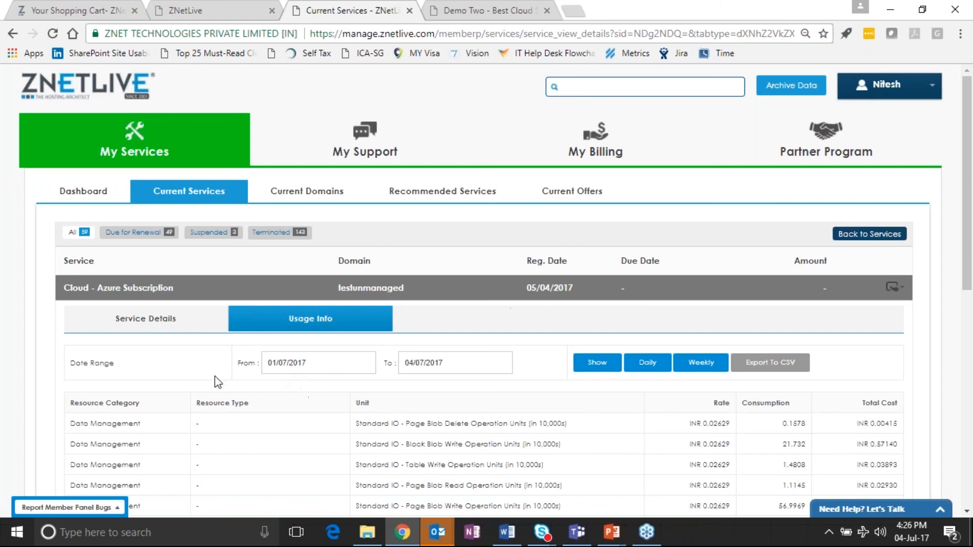
Review resource rates, consumption and costs for 01/07/2017–04/07/2017, including Data Services.
{"action": "scroll", "scroll_direction": "down", "scroll_amount": 3}
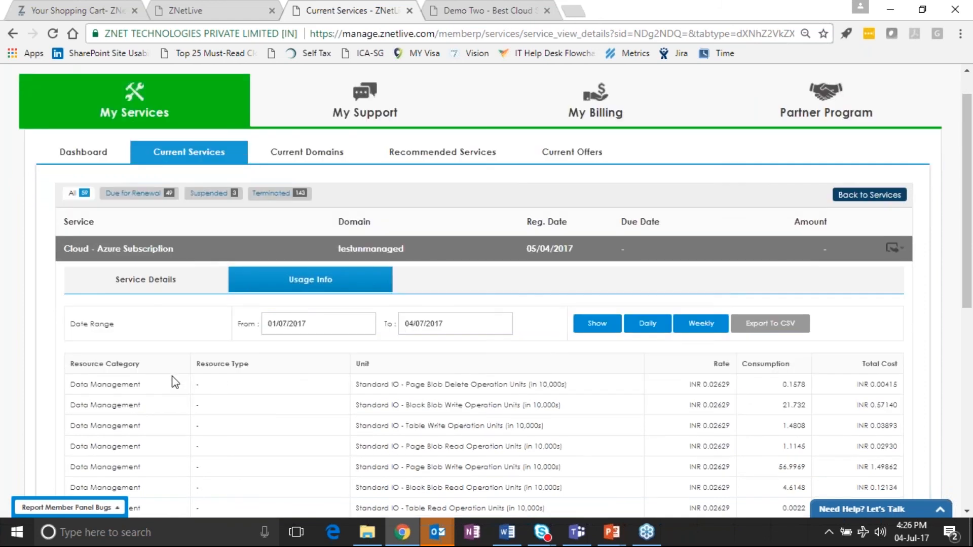
{"action": "scroll", "scroll_direction": "down", "scroll_amount": 3}
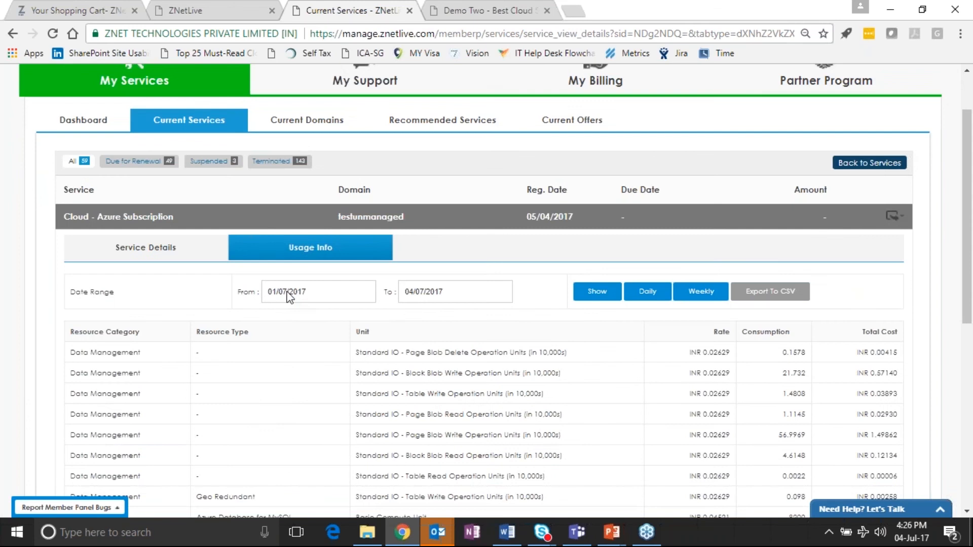
{"action": "mouse_move", "coordinate": [436, 301]}
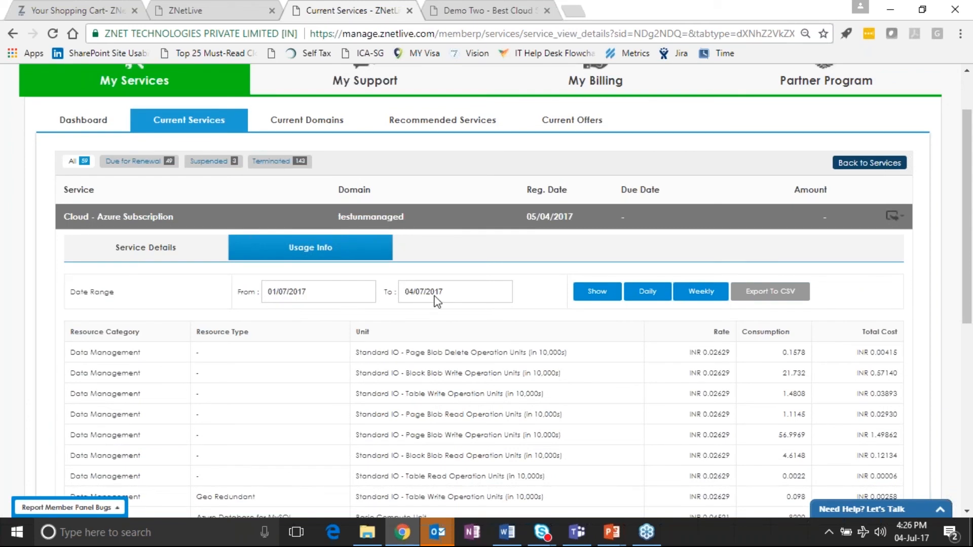
{"action": "scroll", "scroll_direction": "down", "scroll_amount": 3}
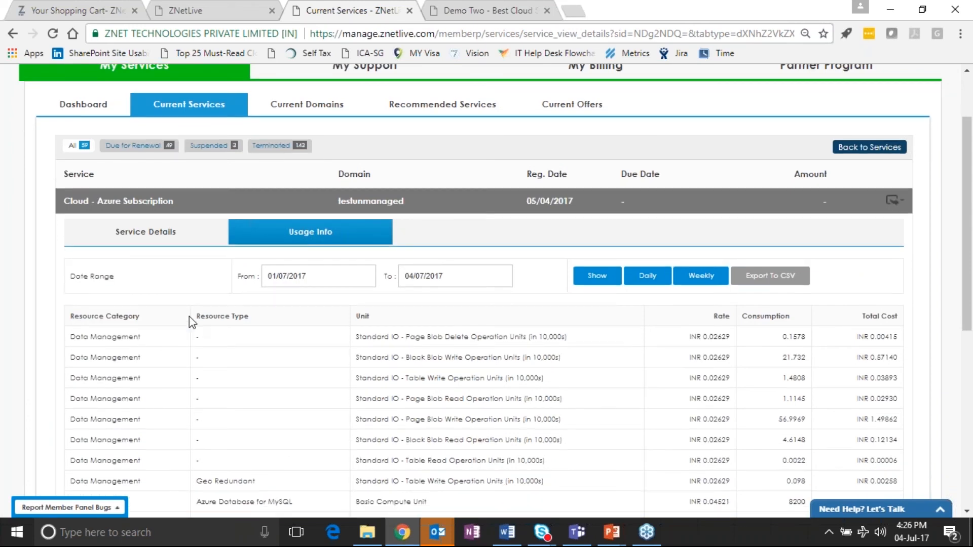
{"action": "scroll", "scroll_direction": "down", "scroll_amount": 3}
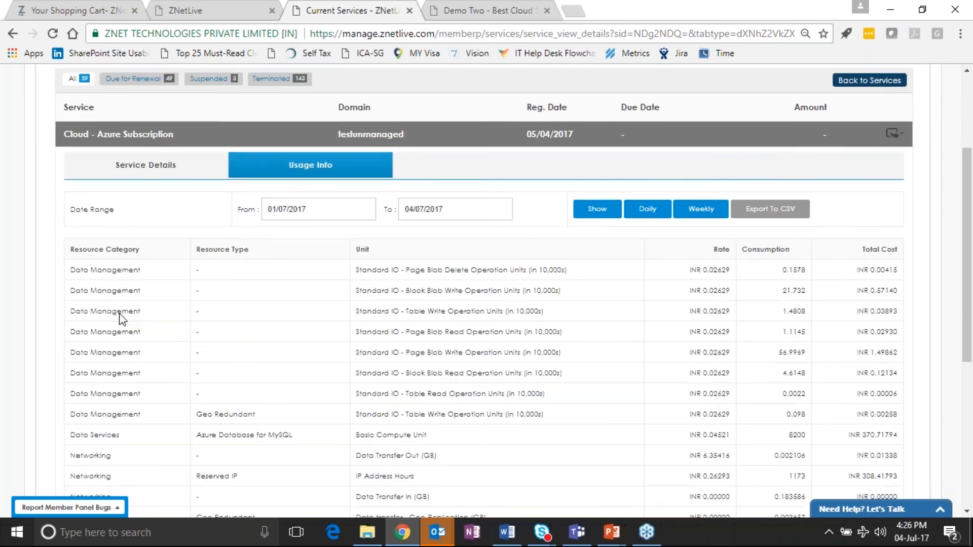
{"action": "scroll", "scroll_direction": "down", "scroll_amount": 3}
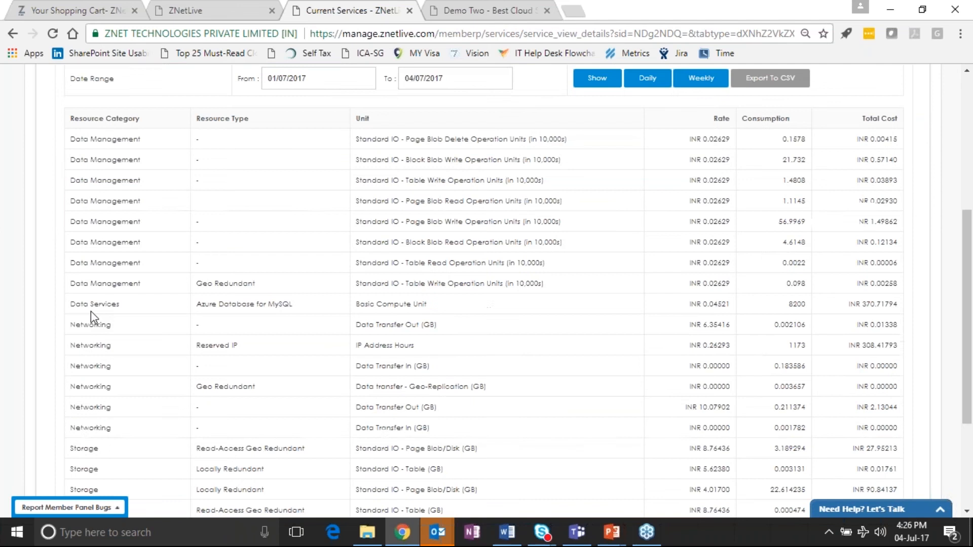
{"action": "left_click_drag", "start_coordinate": [91, 324], "coordinate": [90, 347]}
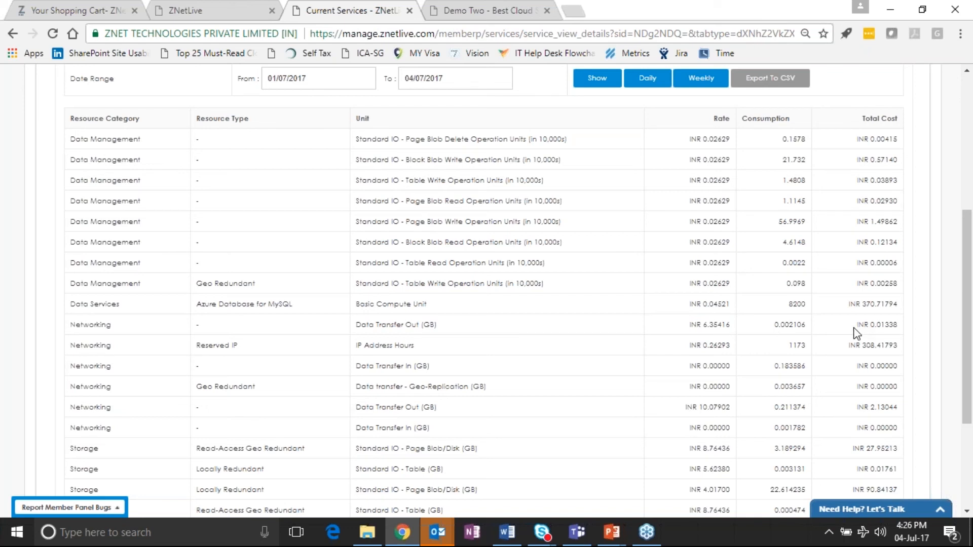
{"action": "mouse_move", "coordinate": [902, 329]}
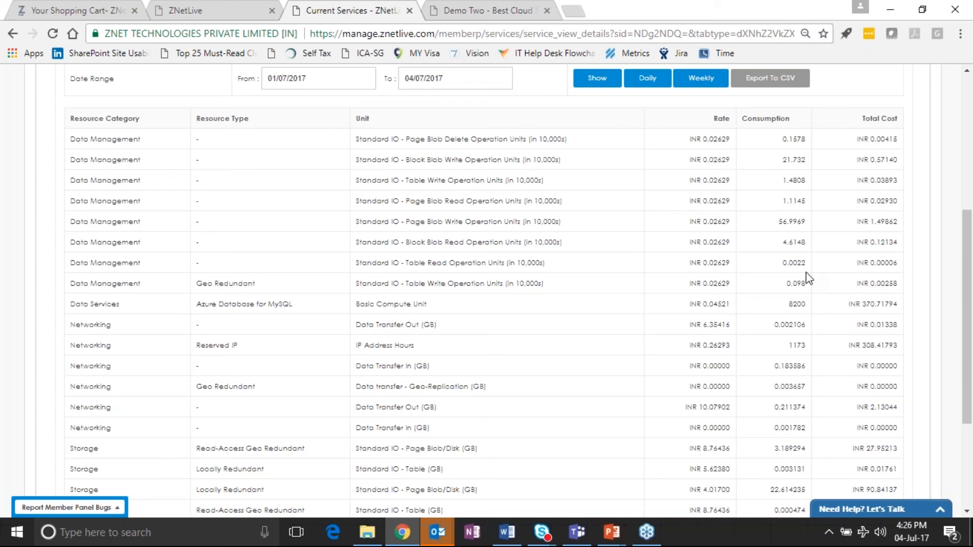
{"action": "mouse_move", "coordinate": [820, 302]}
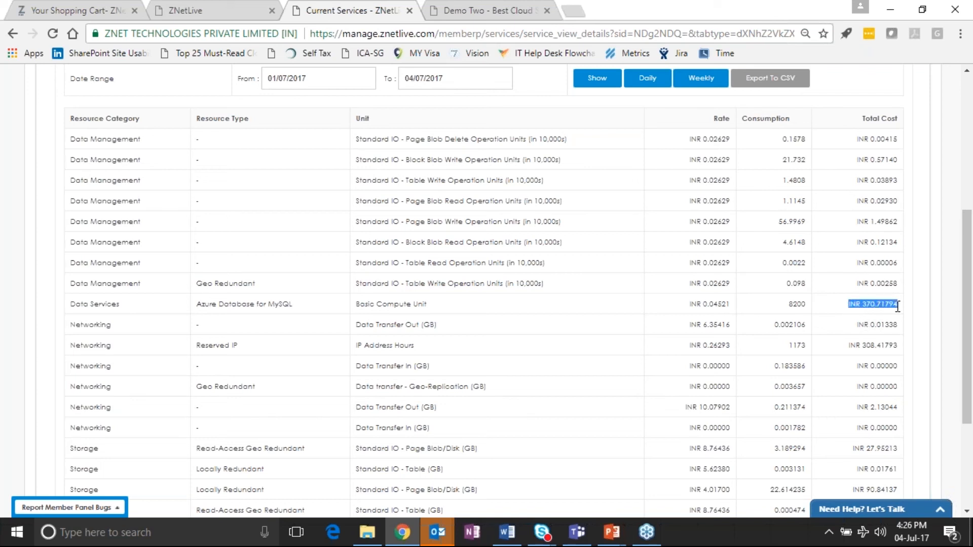
{"action": "left_click", "coordinate": [875, 304]}
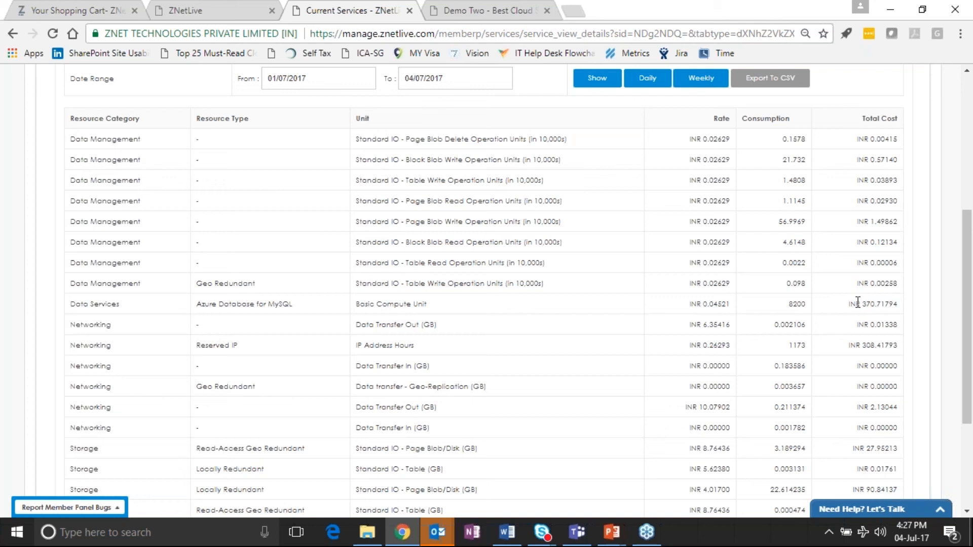
{"action": "mouse_move", "coordinate": [880, 305]}
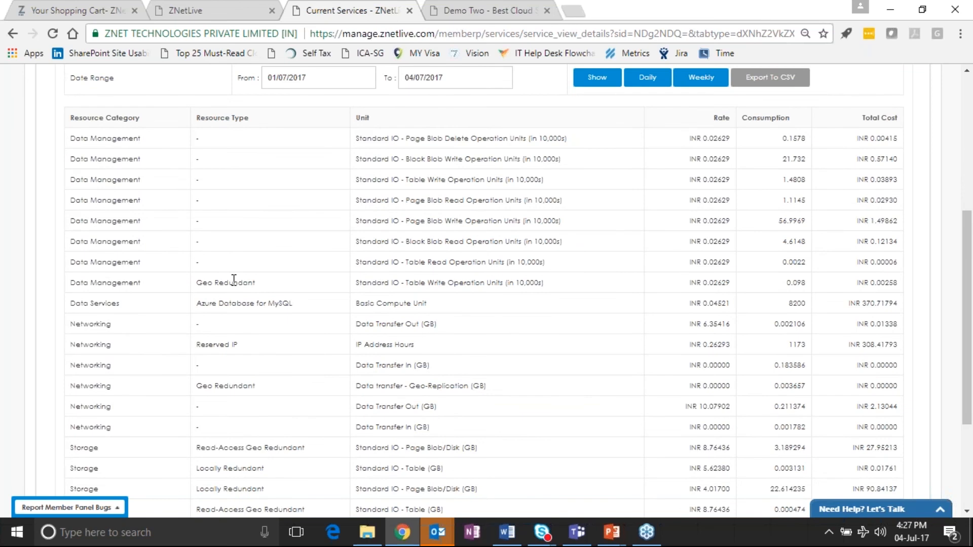
{"action": "scroll", "scroll_direction": "down", "scroll_amount": 3}
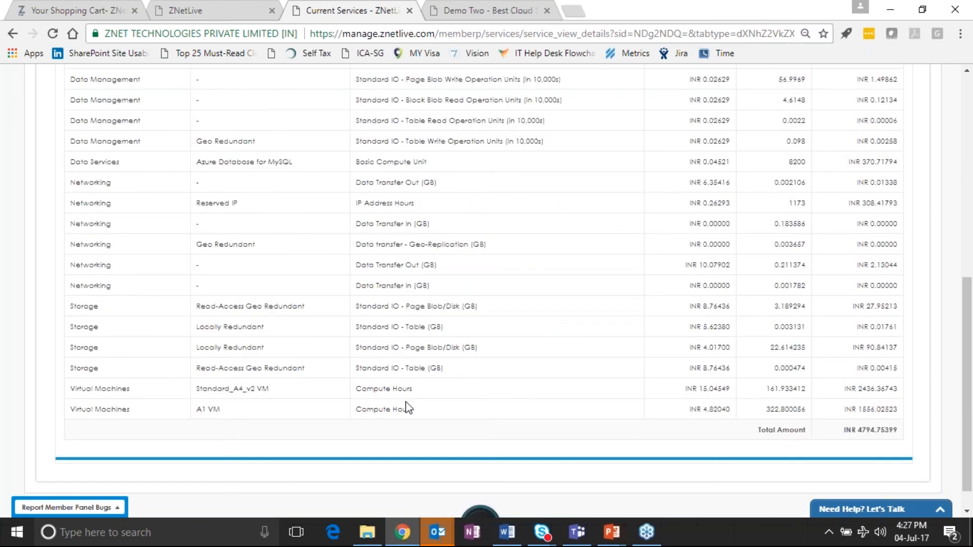
{"action": "mouse_move", "coordinate": [845, 449]}
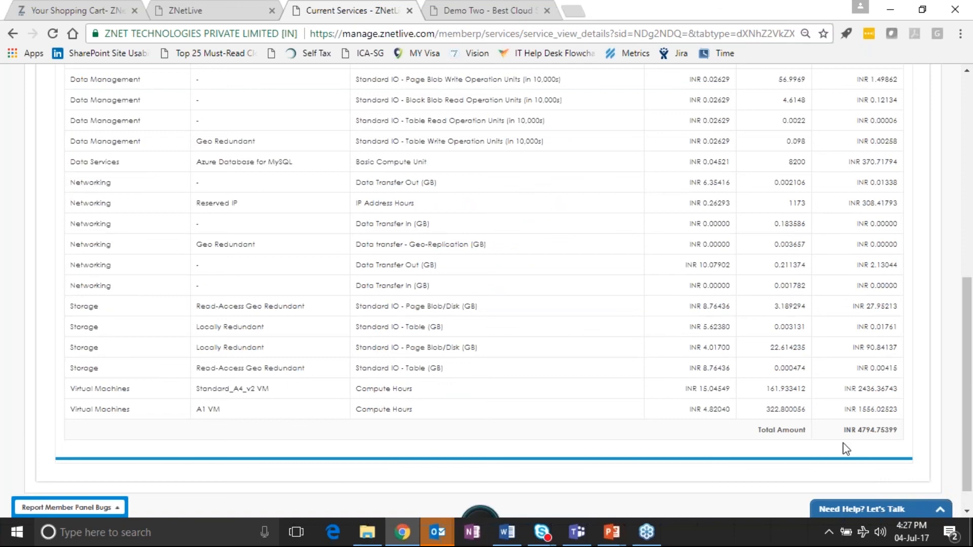
{"action": "mouse_move", "coordinate": [868, 452]}
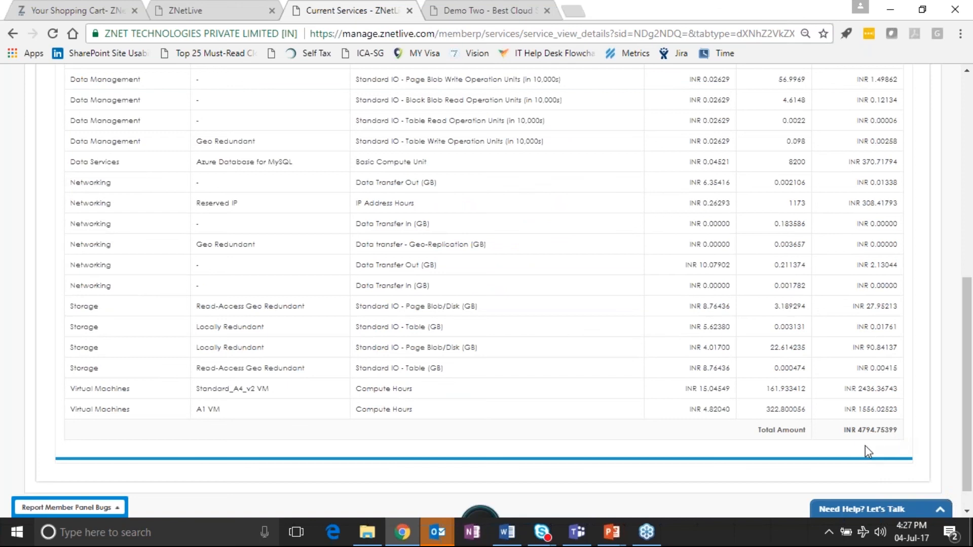
{"action": "mouse_move", "coordinate": [863, 453]}
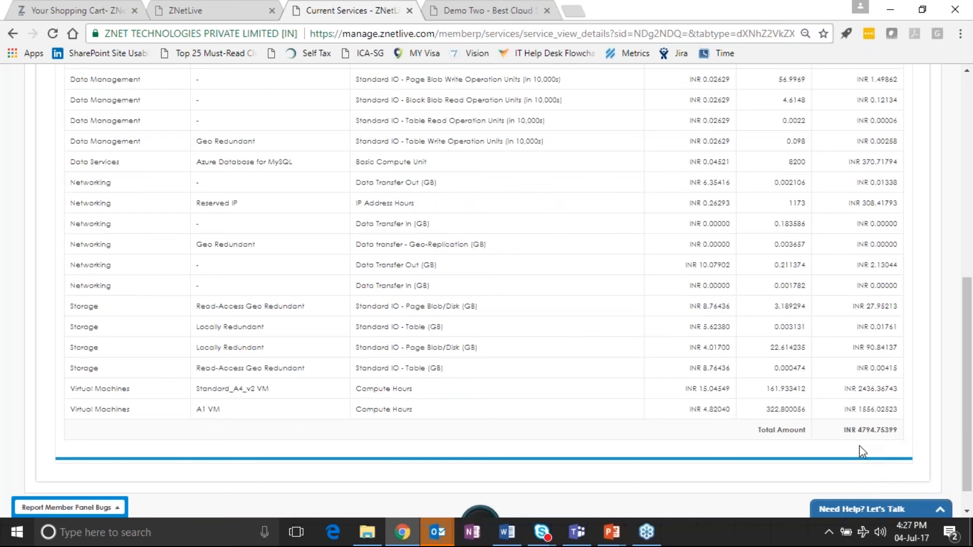
{"action": "mouse_move", "coordinate": [858, 452]}
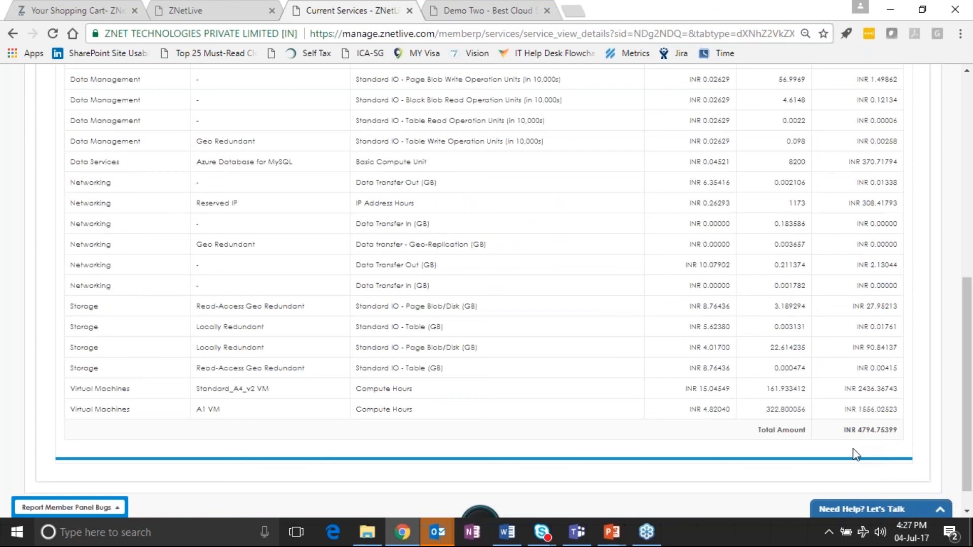
{"action": "mouse_move", "coordinate": [839, 450]}
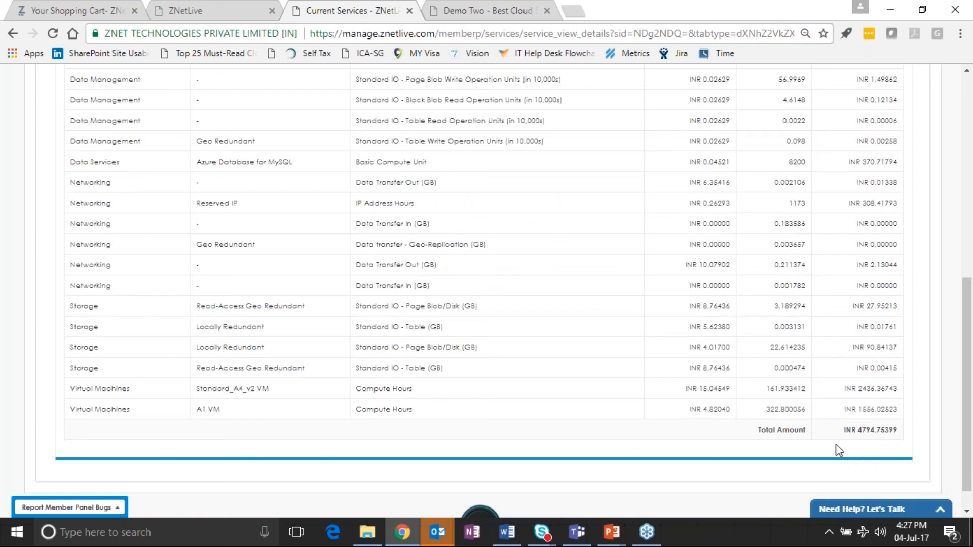
{"action": "mouse_move", "coordinate": [852, 445]}
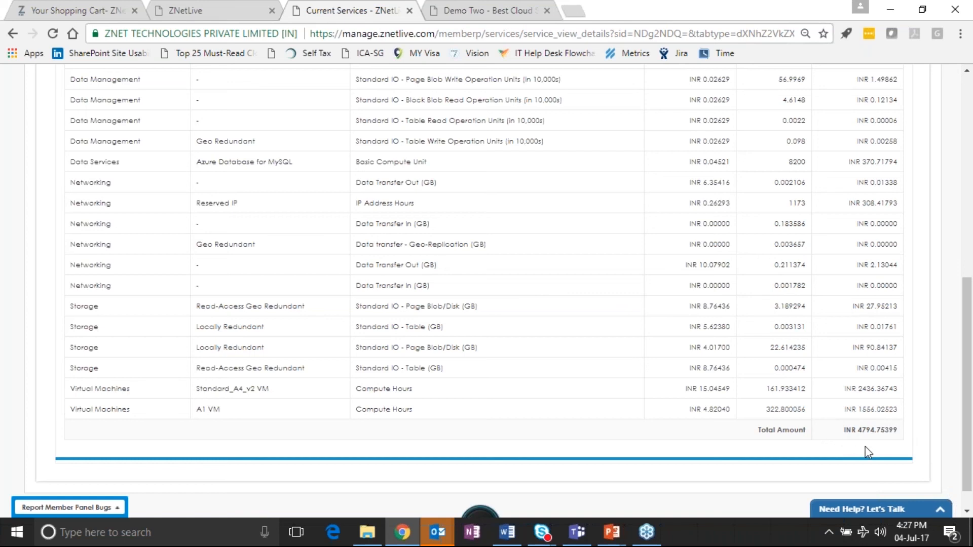
{"action": "mouse_move", "coordinate": [919, 432]}
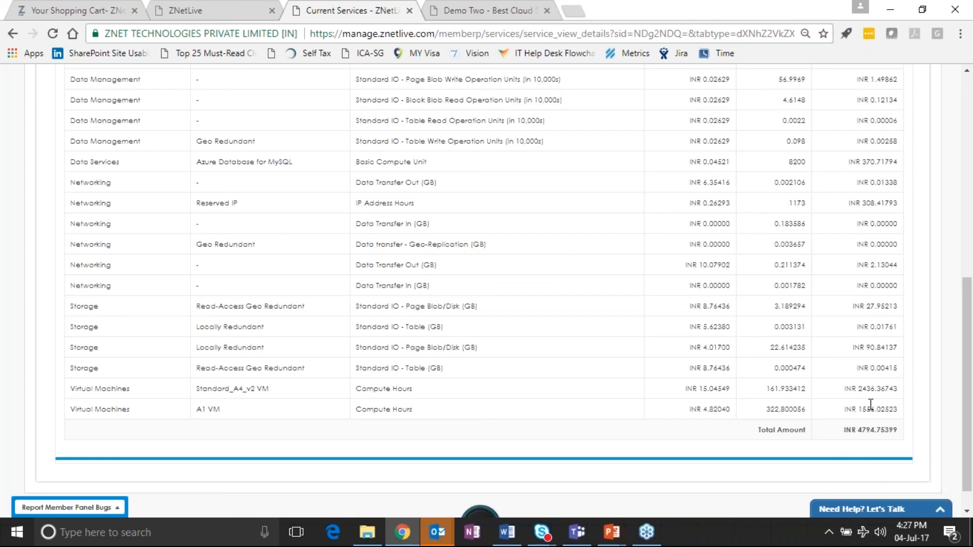
{"action": "mouse_move", "coordinate": [602, 390]}
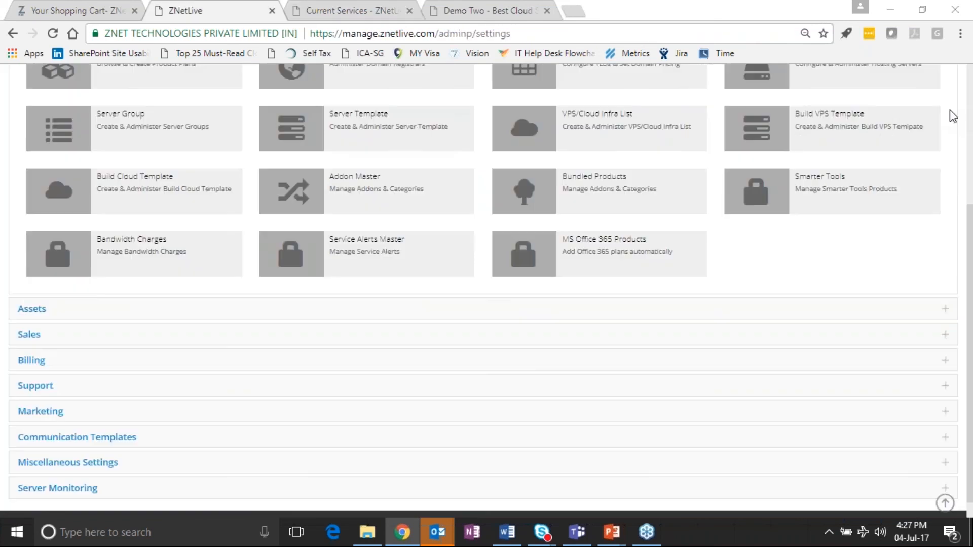
{"action": "mouse_move", "coordinate": [767, 260]}
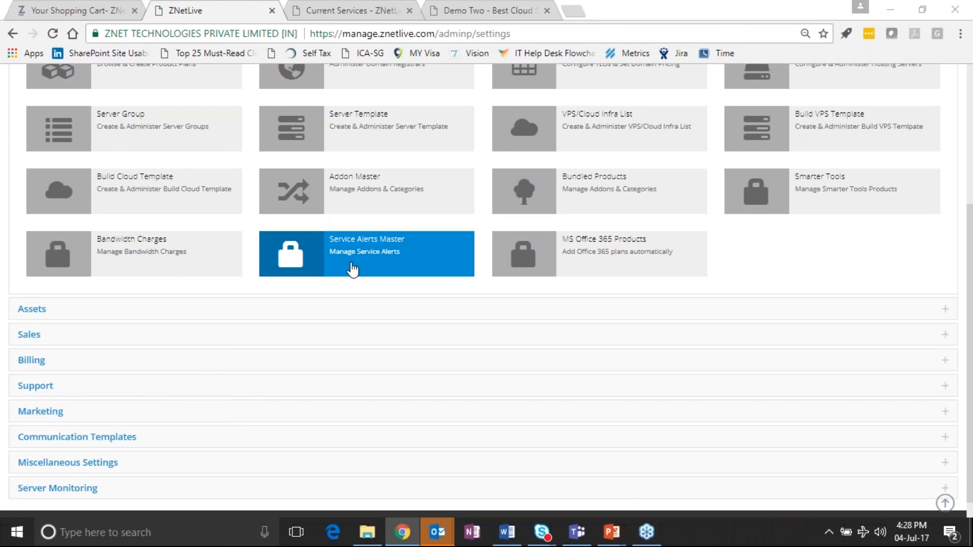
{"action": "mouse_move", "coordinate": [800, 275]}
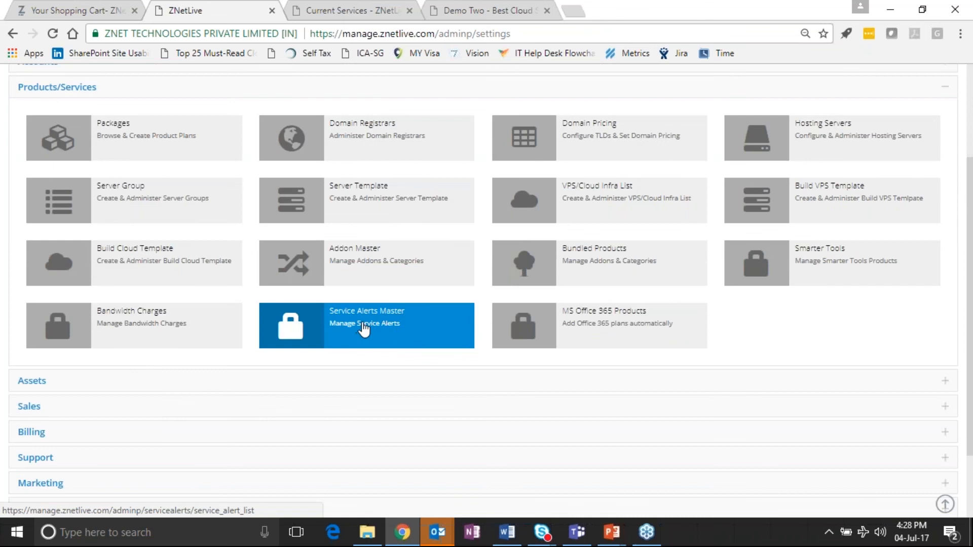
Enter Service Alerts Master listing the MS Azure Cloud product group.
{"action": "left_click", "coordinate": [366, 325]}
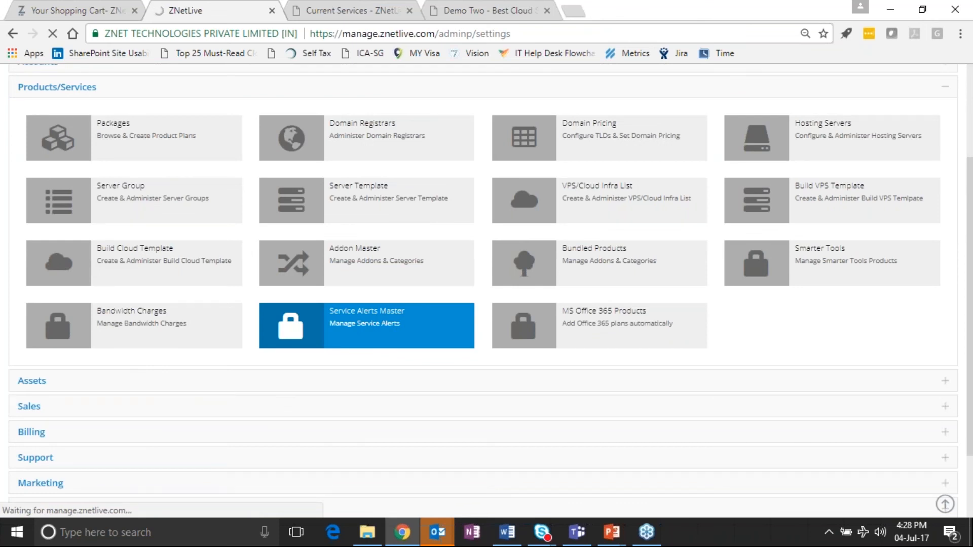
{"action": "left_click", "coordinate": [366, 325]}
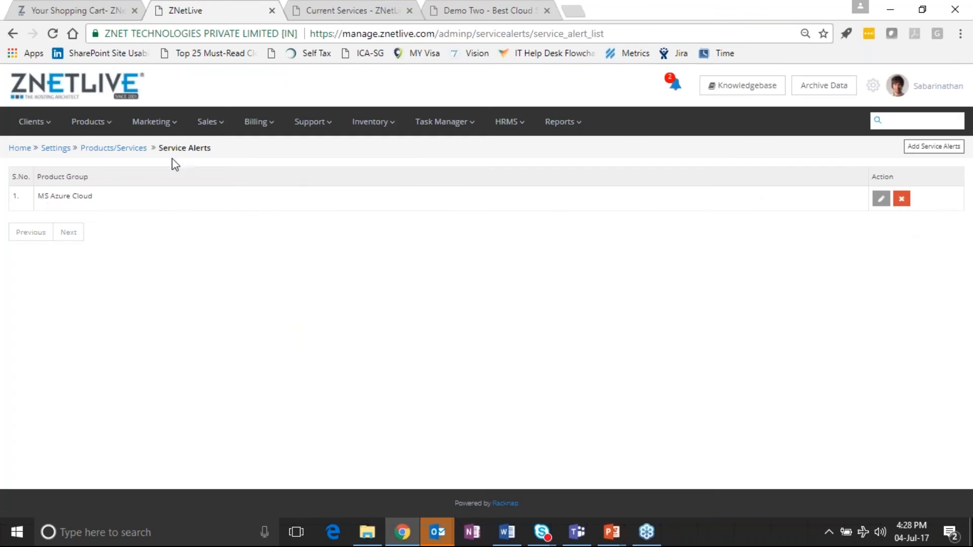
{"action": "mouse_move", "coordinate": [884, 220]}
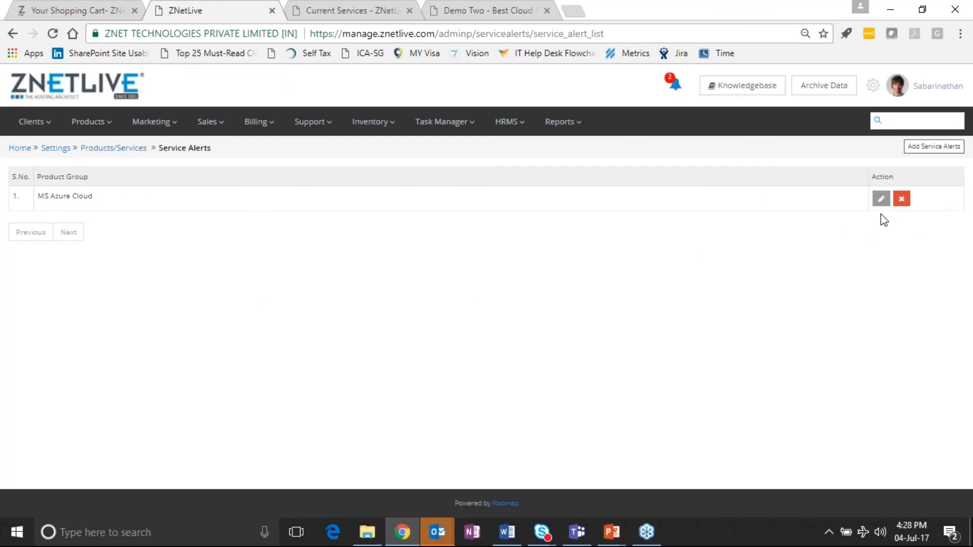
Edit the MS Azure Cloud alert and review its 80, 90 and 100 percent thresholds.
{"action": "left_click", "coordinate": [880, 198]}
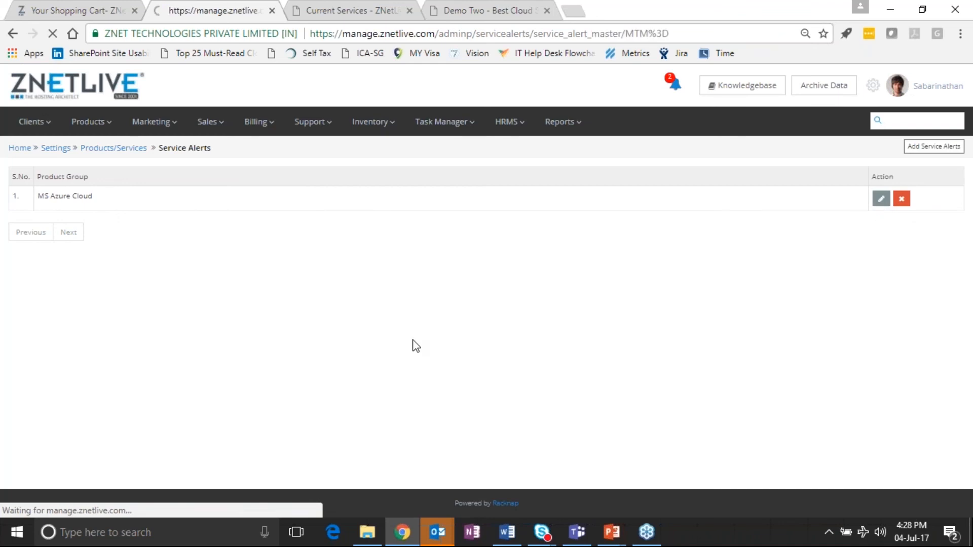
{"action": "left_click", "coordinate": [881, 198]}
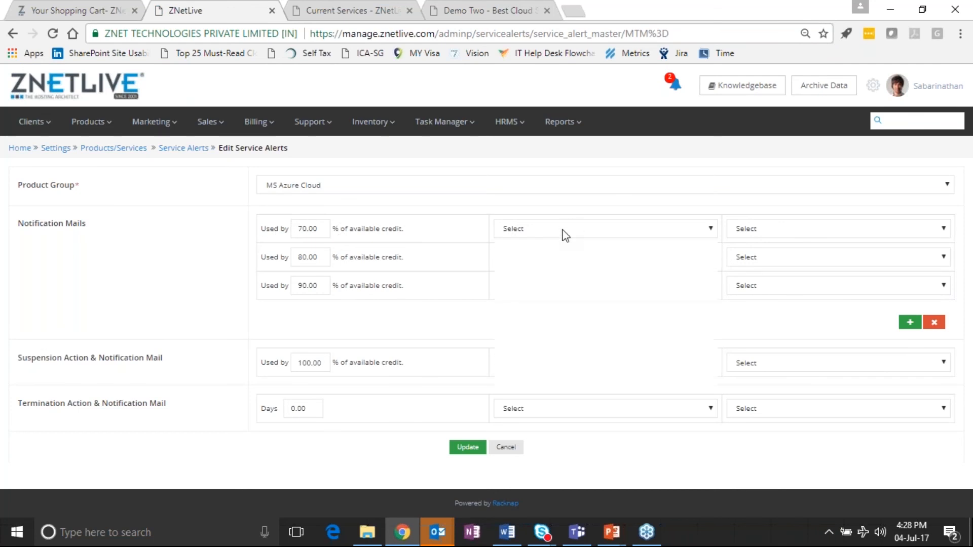
{"action": "left_click", "coordinate": [602, 228]}
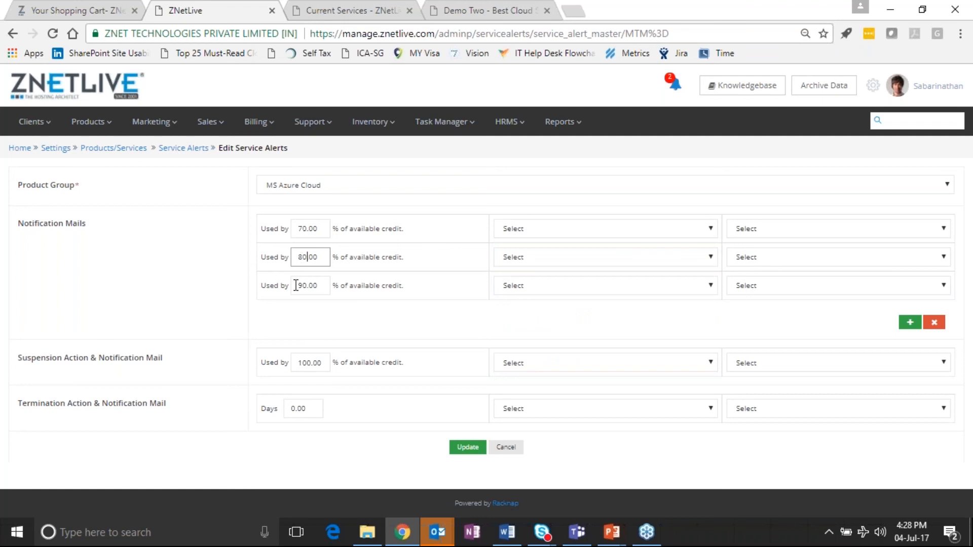
{"action": "left_click", "coordinate": [310, 286]}
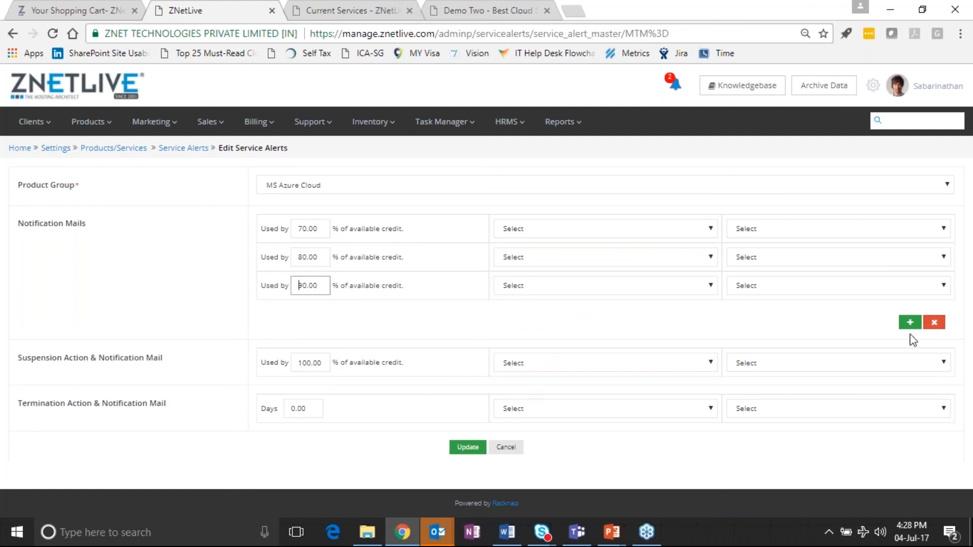
{"action": "mouse_move", "coordinate": [910, 322]}
{"action": "type", "text": "90"}
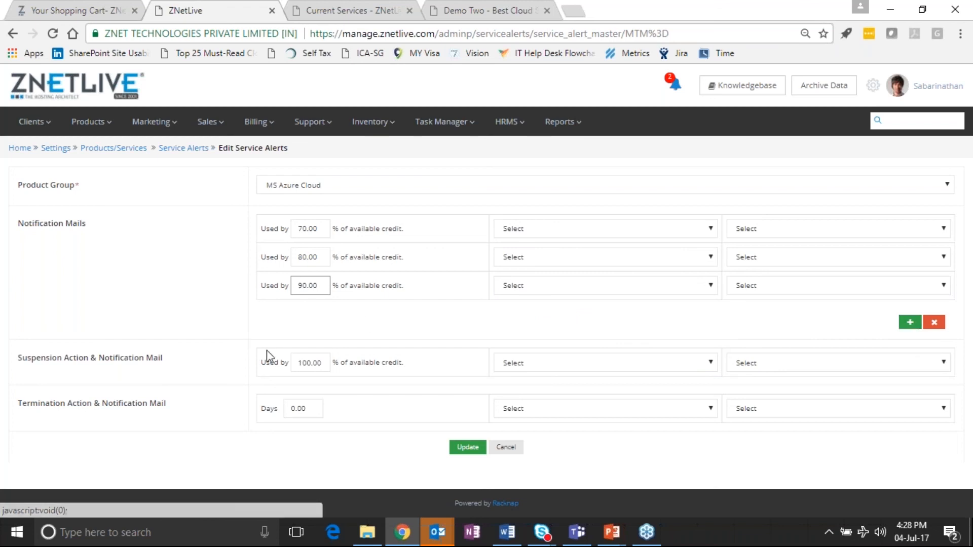
{"action": "left_click", "coordinate": [310, 286]}
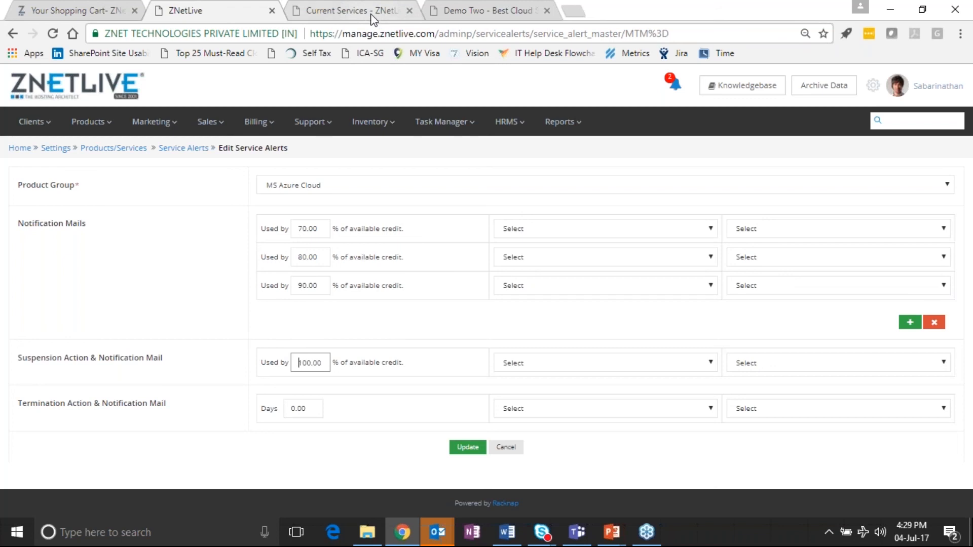
{"action": "mouse_move", "coordinate": [351, 10]}
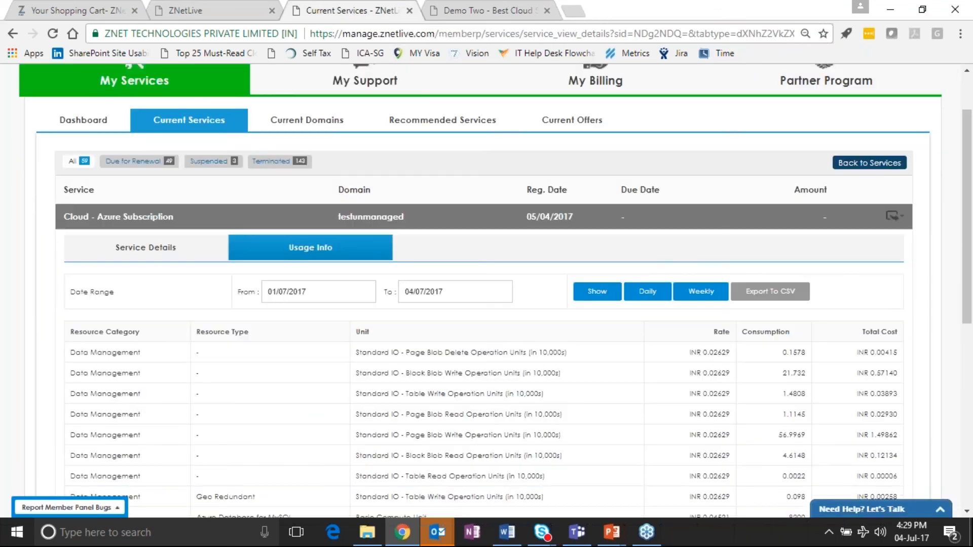
View the subscription's Service Details and highlight the testunmanaged hostname.
{"action": "scroll", "scroll_direction": "down", "scroll_amount": 3}
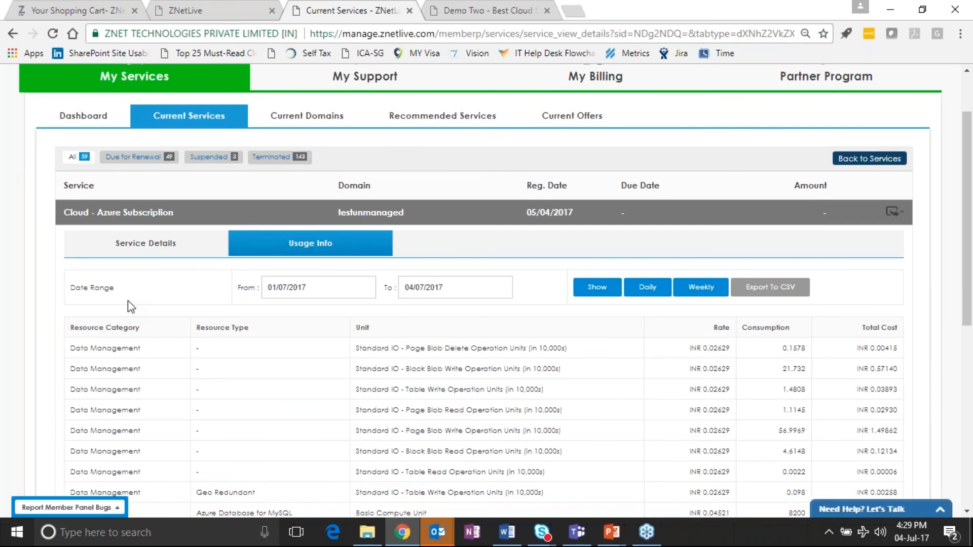
{"action": "scroll", "scroll_direction": "down", "scroll_amount": 3}
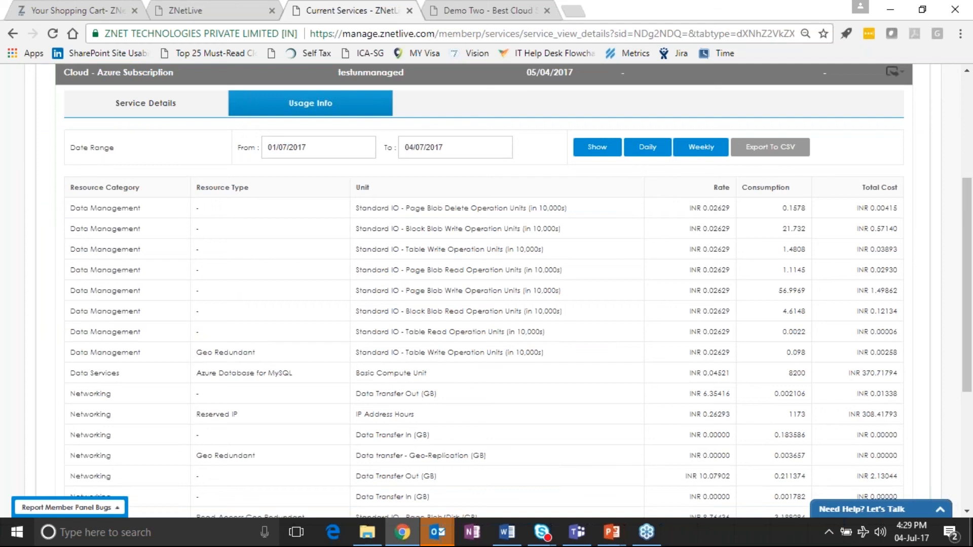
{"action": "scroll", "scroll_direction": "down", "scroll_amount": 3}
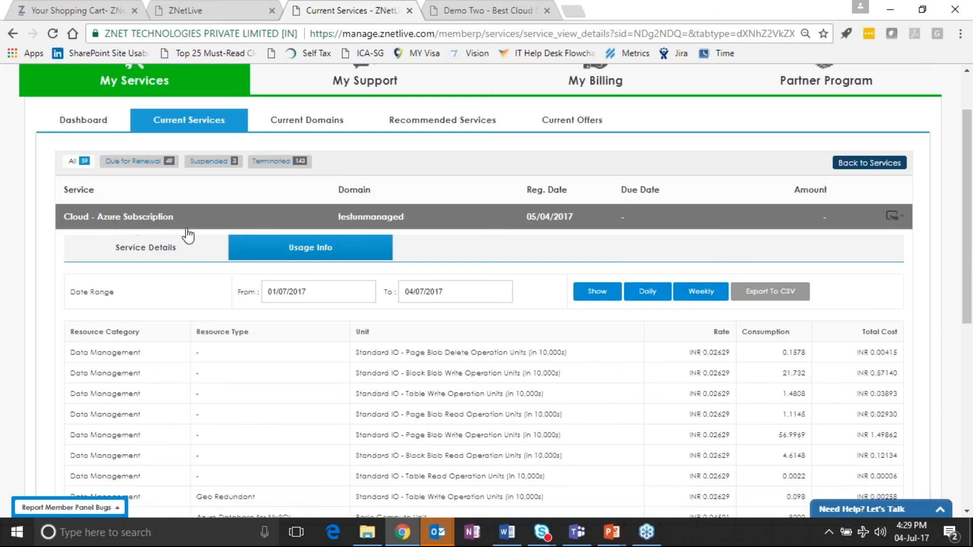
{"action": "left_click", "coordinate": [145, 247]}
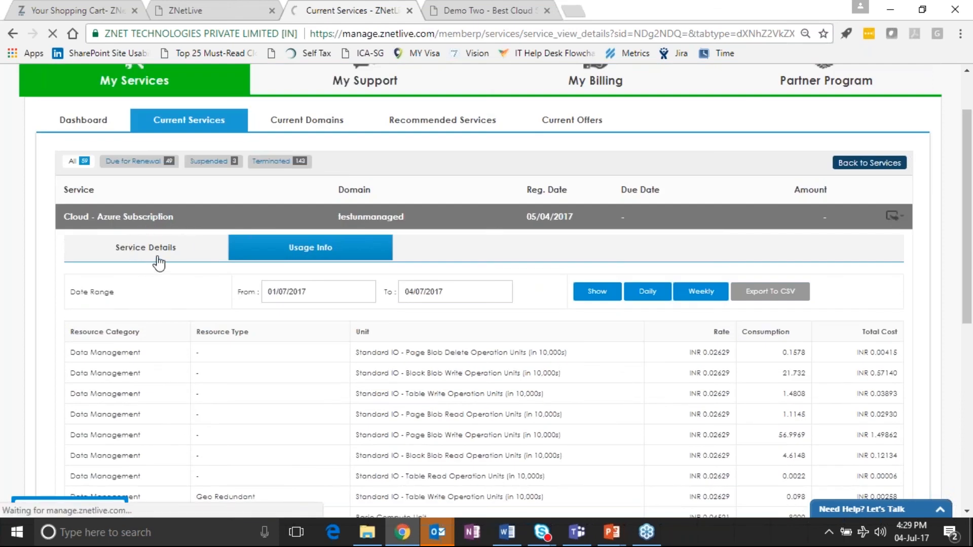
{"action": "left_click", "coordinate": [145, 247]}
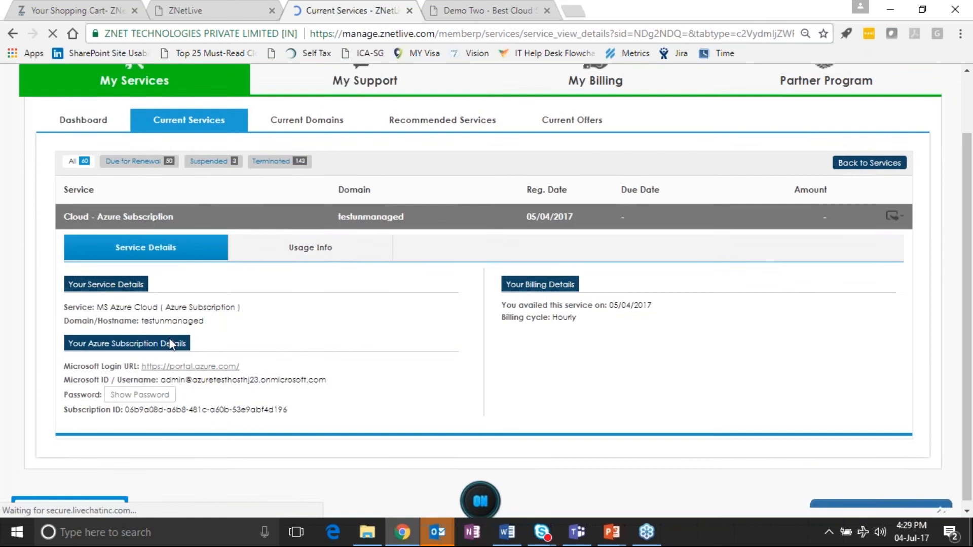
{"action": "double_click", "coordinate": [173, 316]}
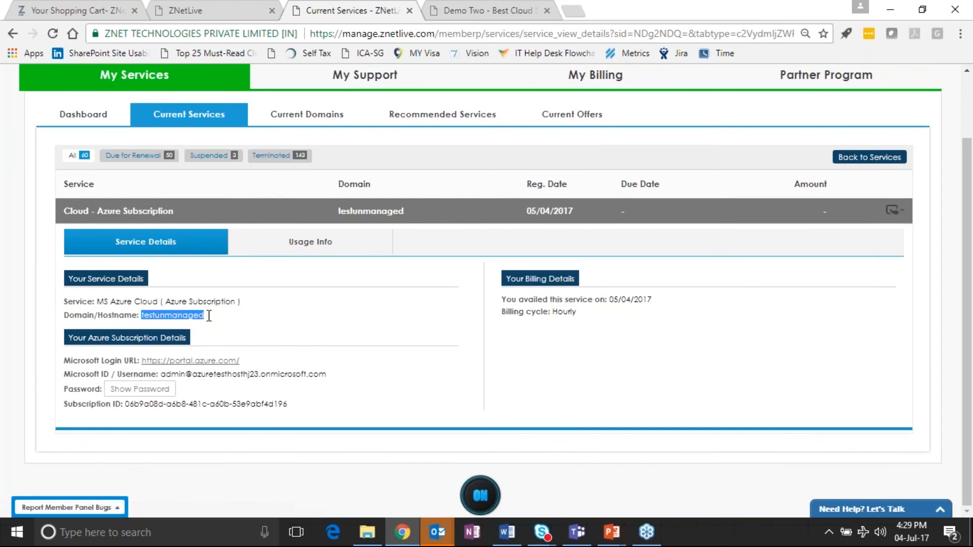